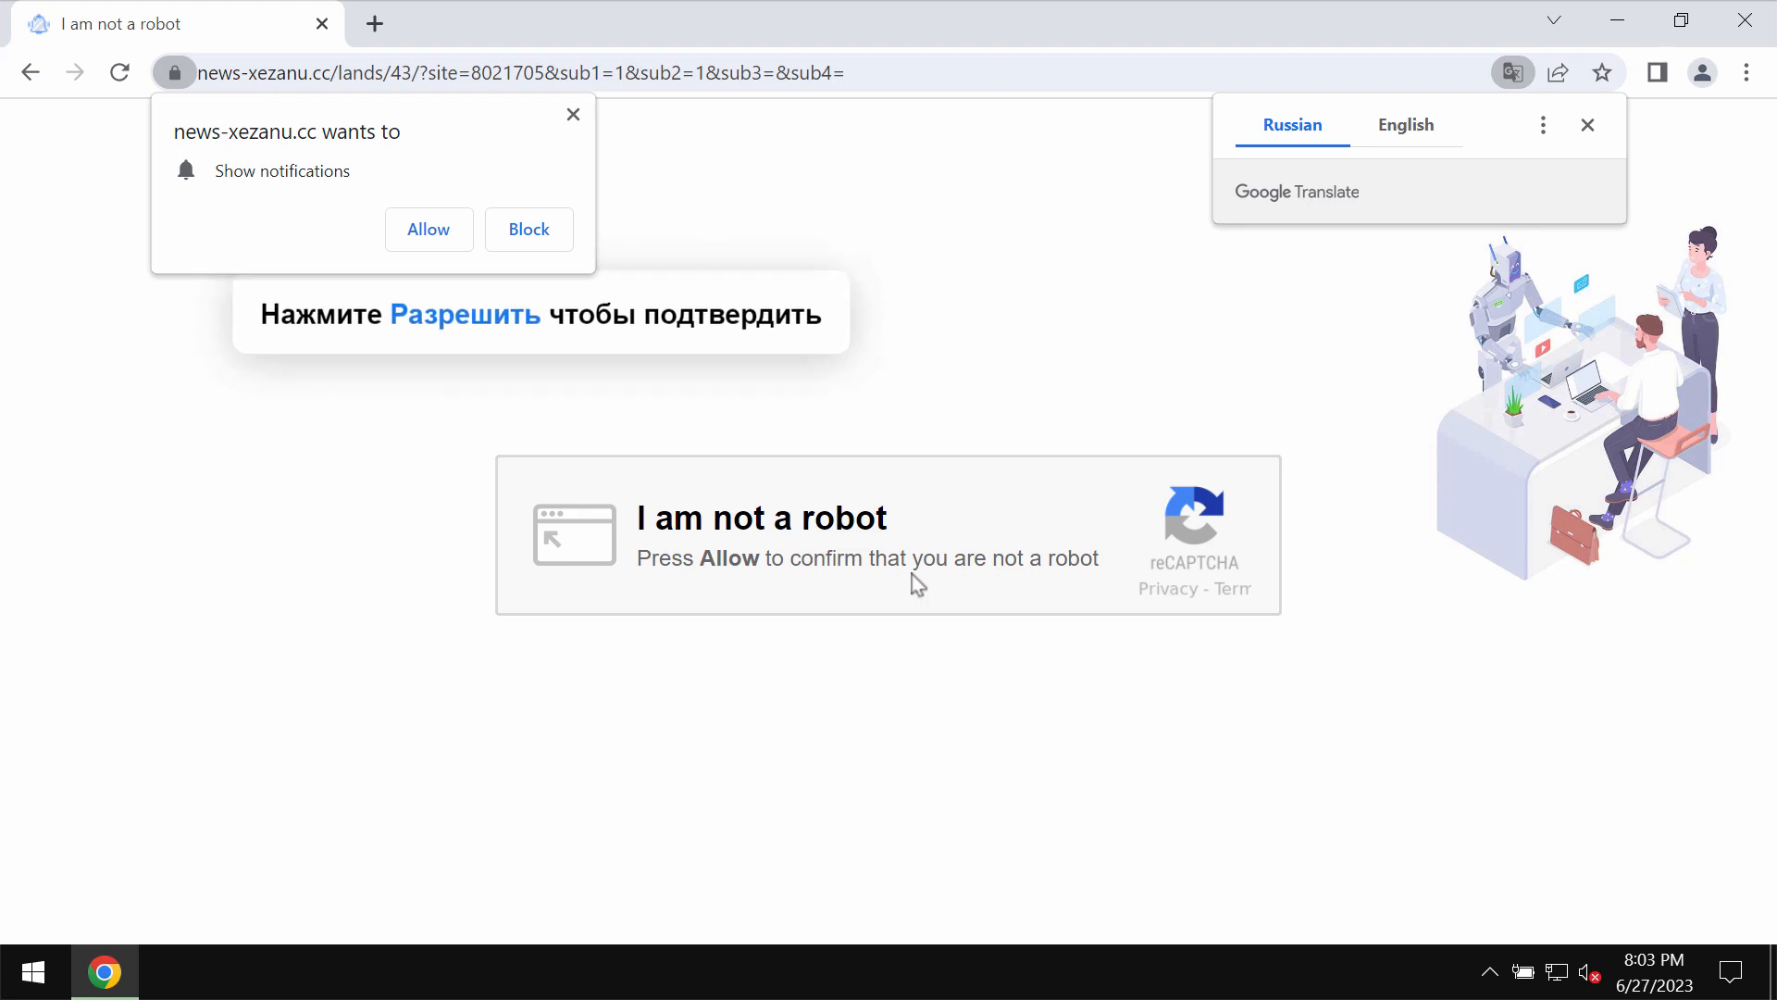
{"action": "mouse_move", "coordinate": [440, 216]}
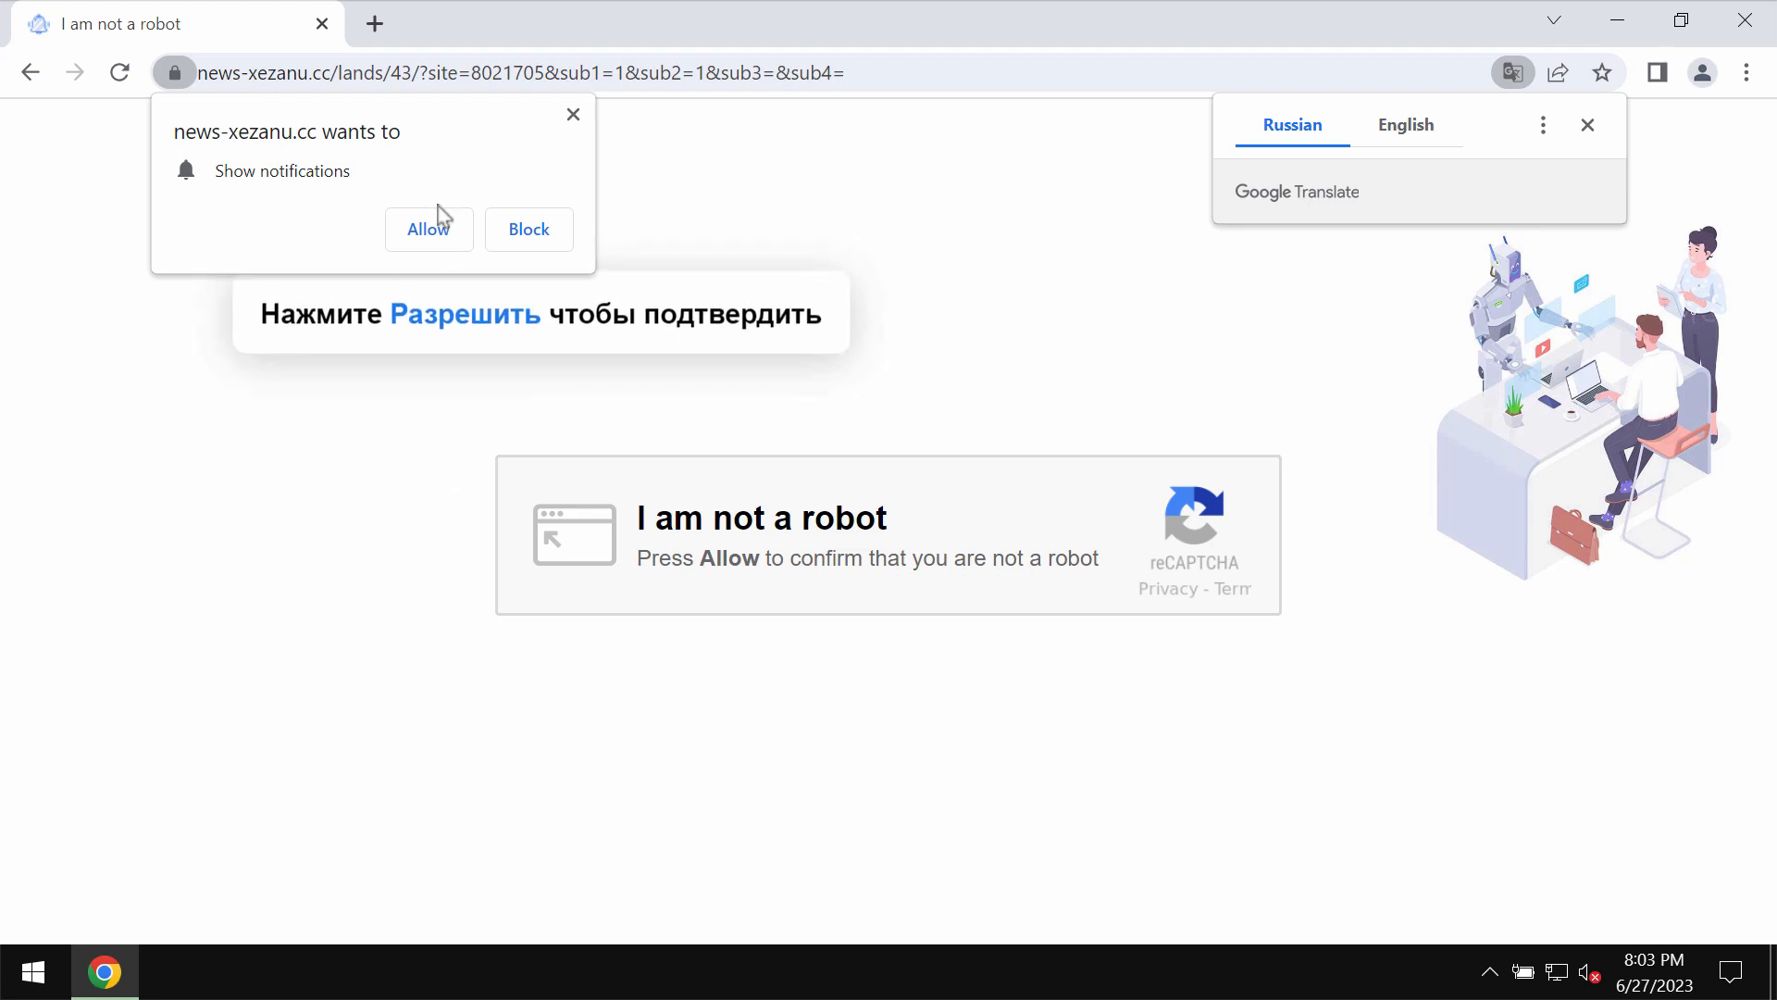
Allow news-xezanu.cc to show notifications, then open a new blank tab.
{"action": "left_click", "coordinate": [429, 229]}
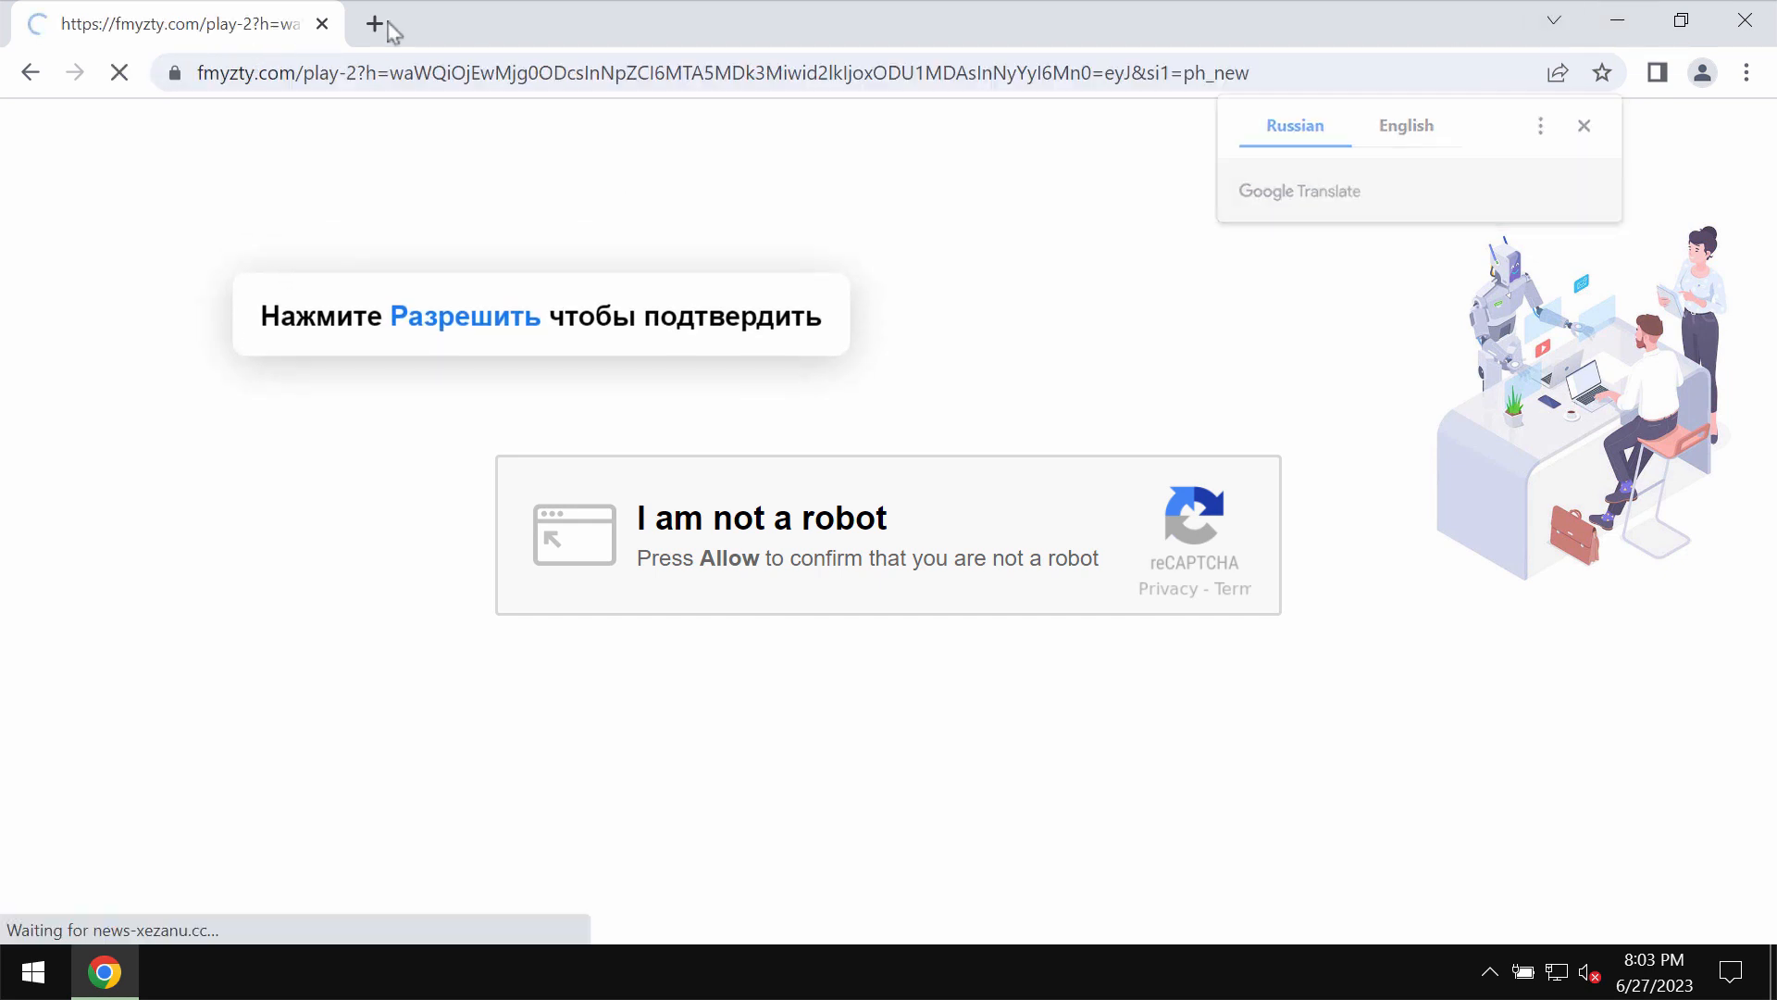
{"action": "left_click", "coordinate": [373, 22]}
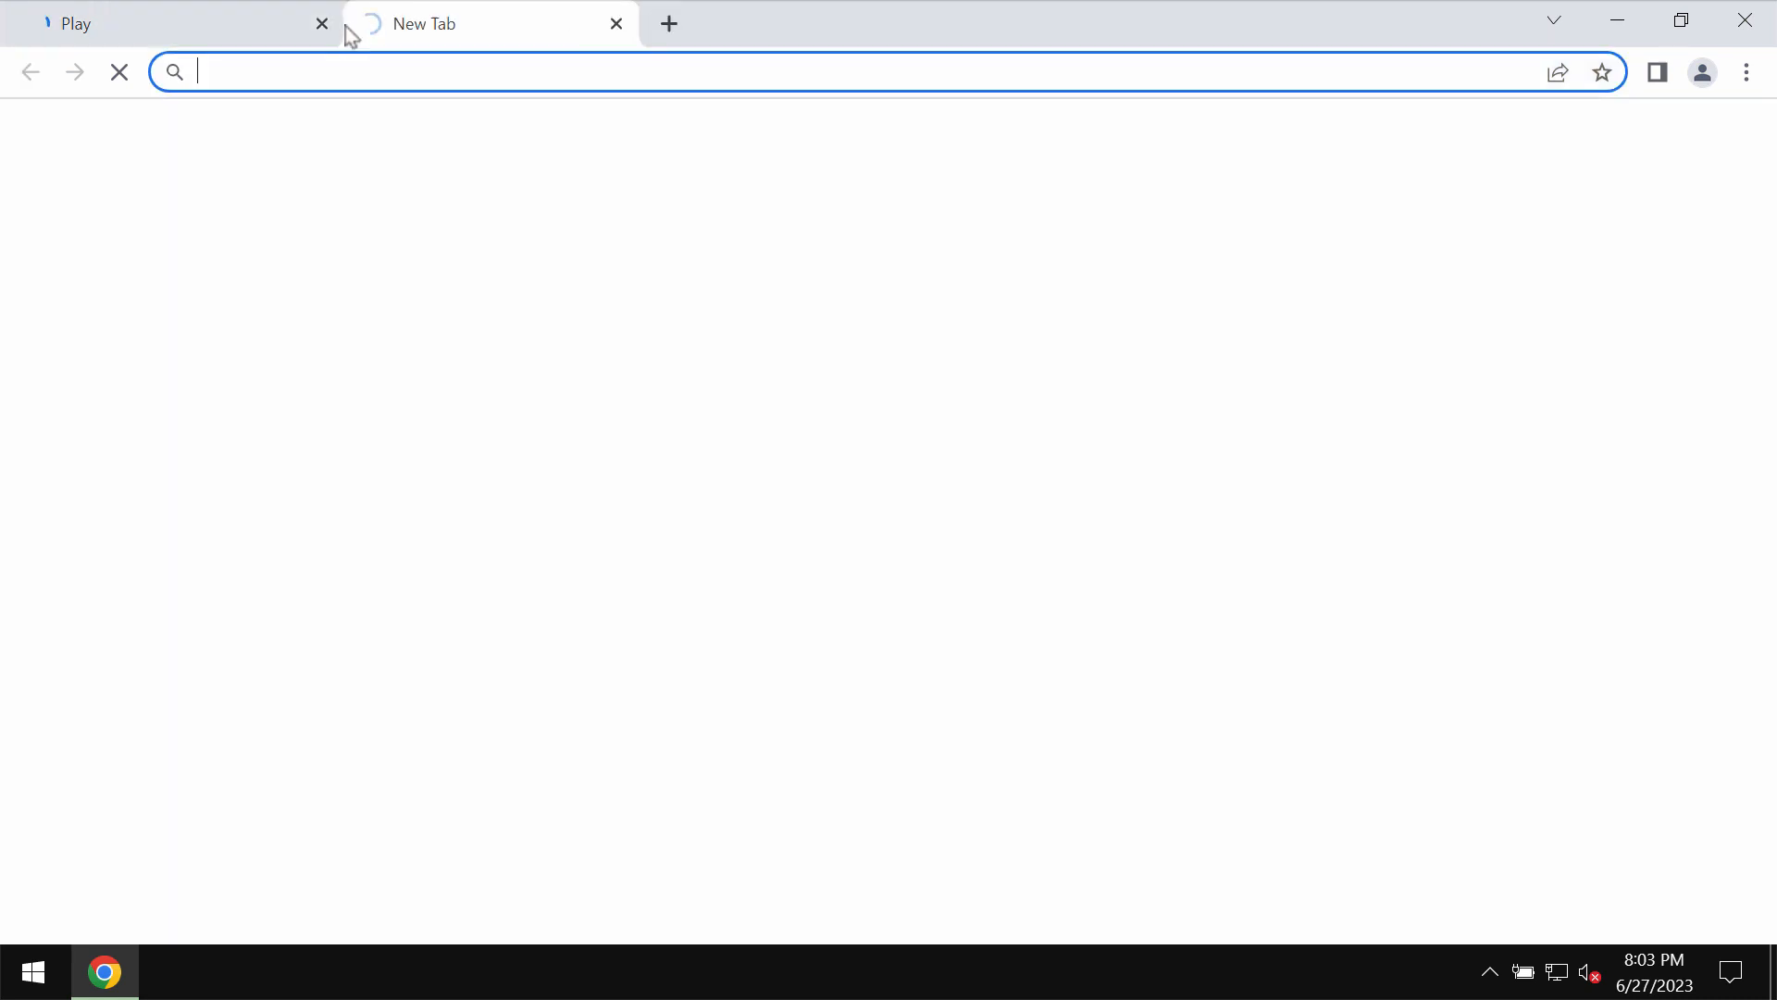
Close the redirected Play tab, leaving only the New Tab page.
{"action": "left_click", "coordinate": [322, 22]}
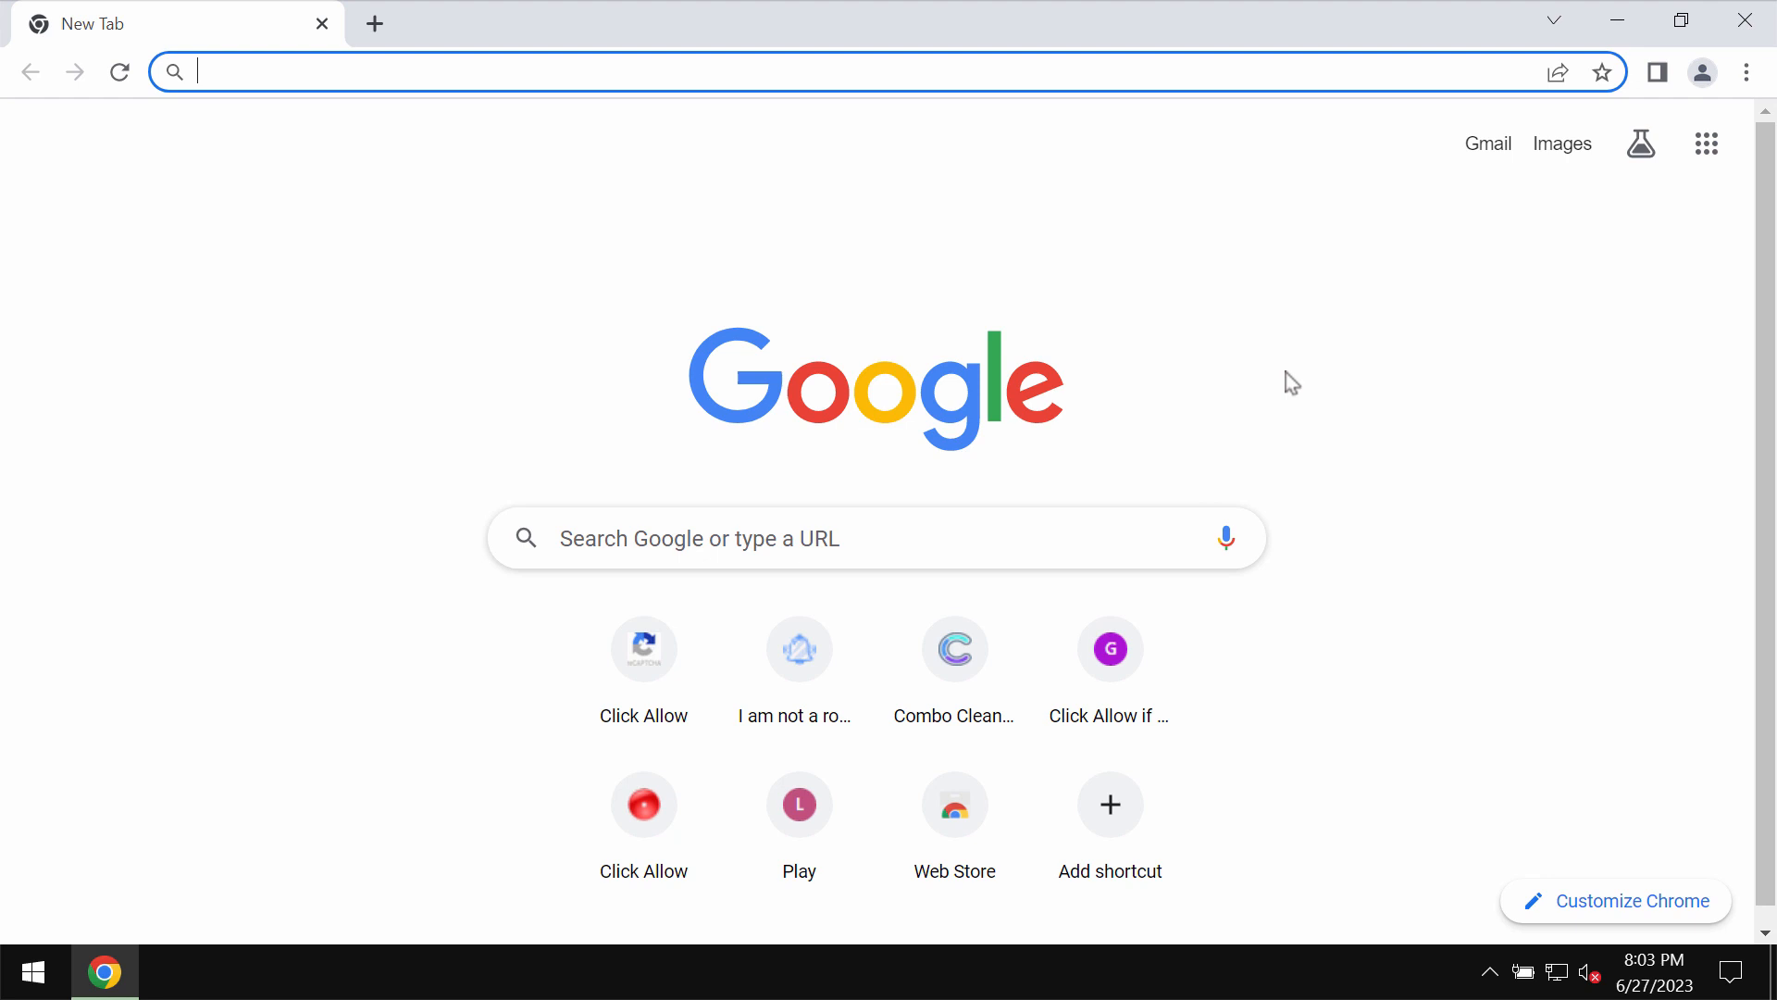
{"action": "mouse_move", "coordinate": [1311, 359]}
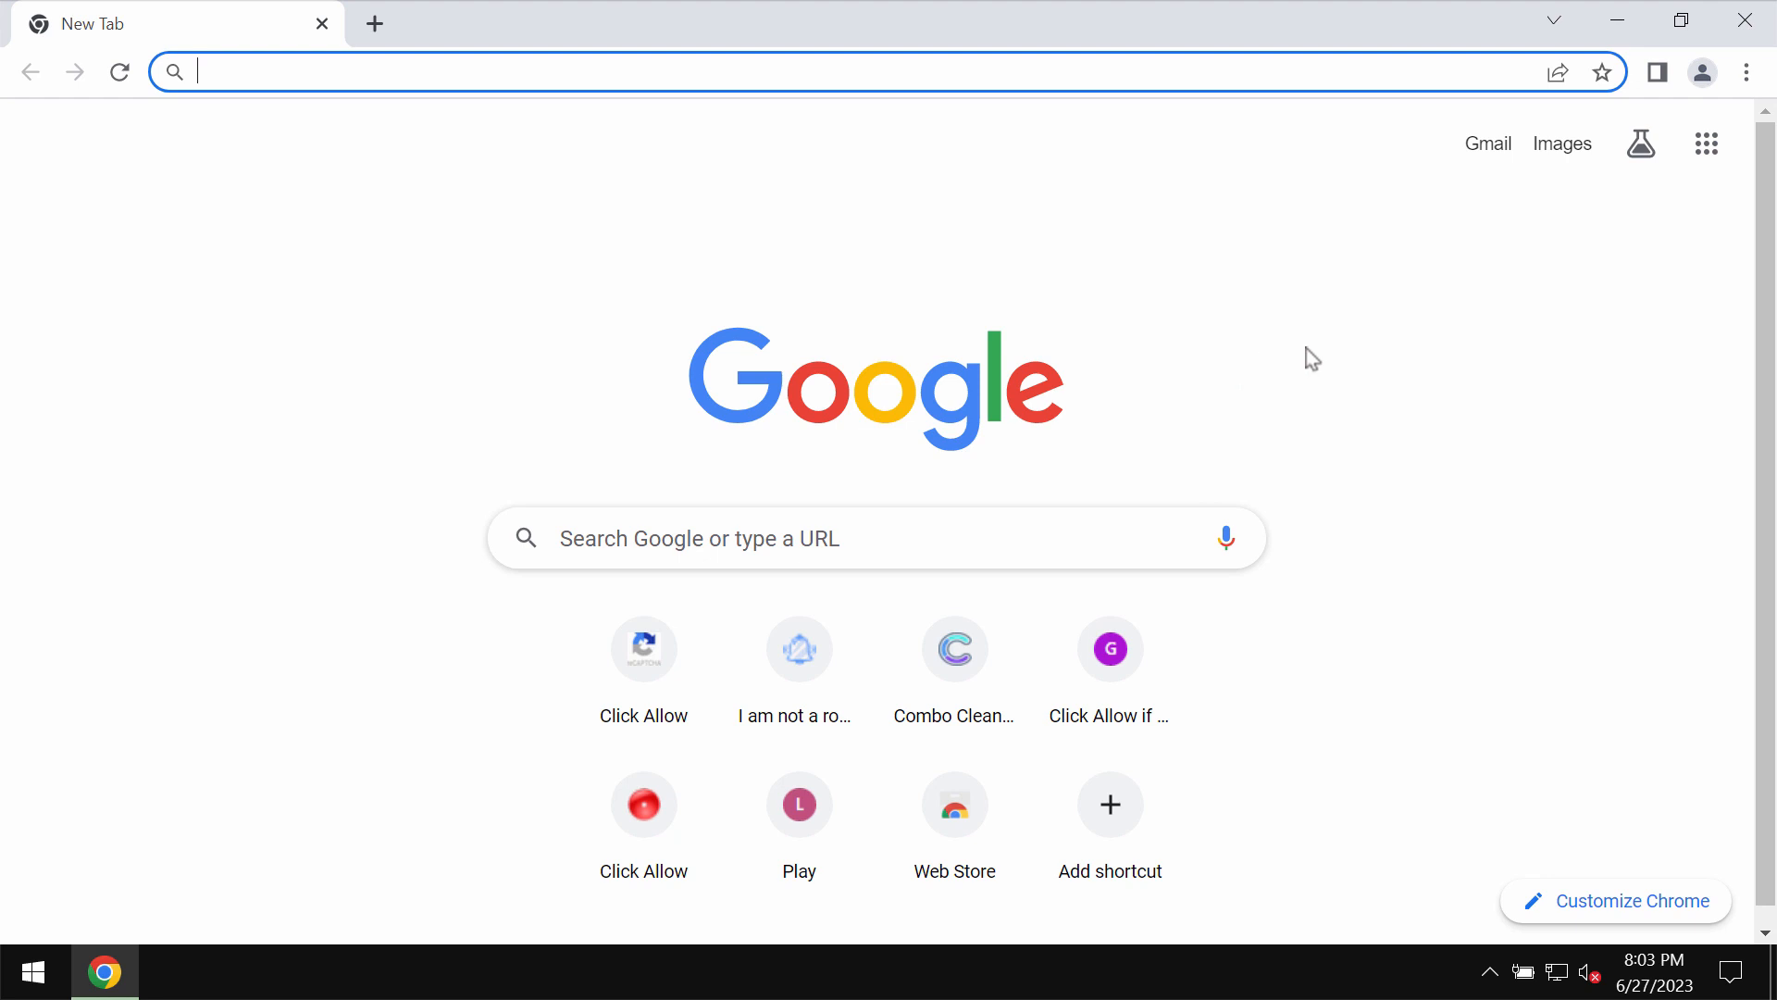
{"action": "mouse_move", "coordinate": [1688, 311]}
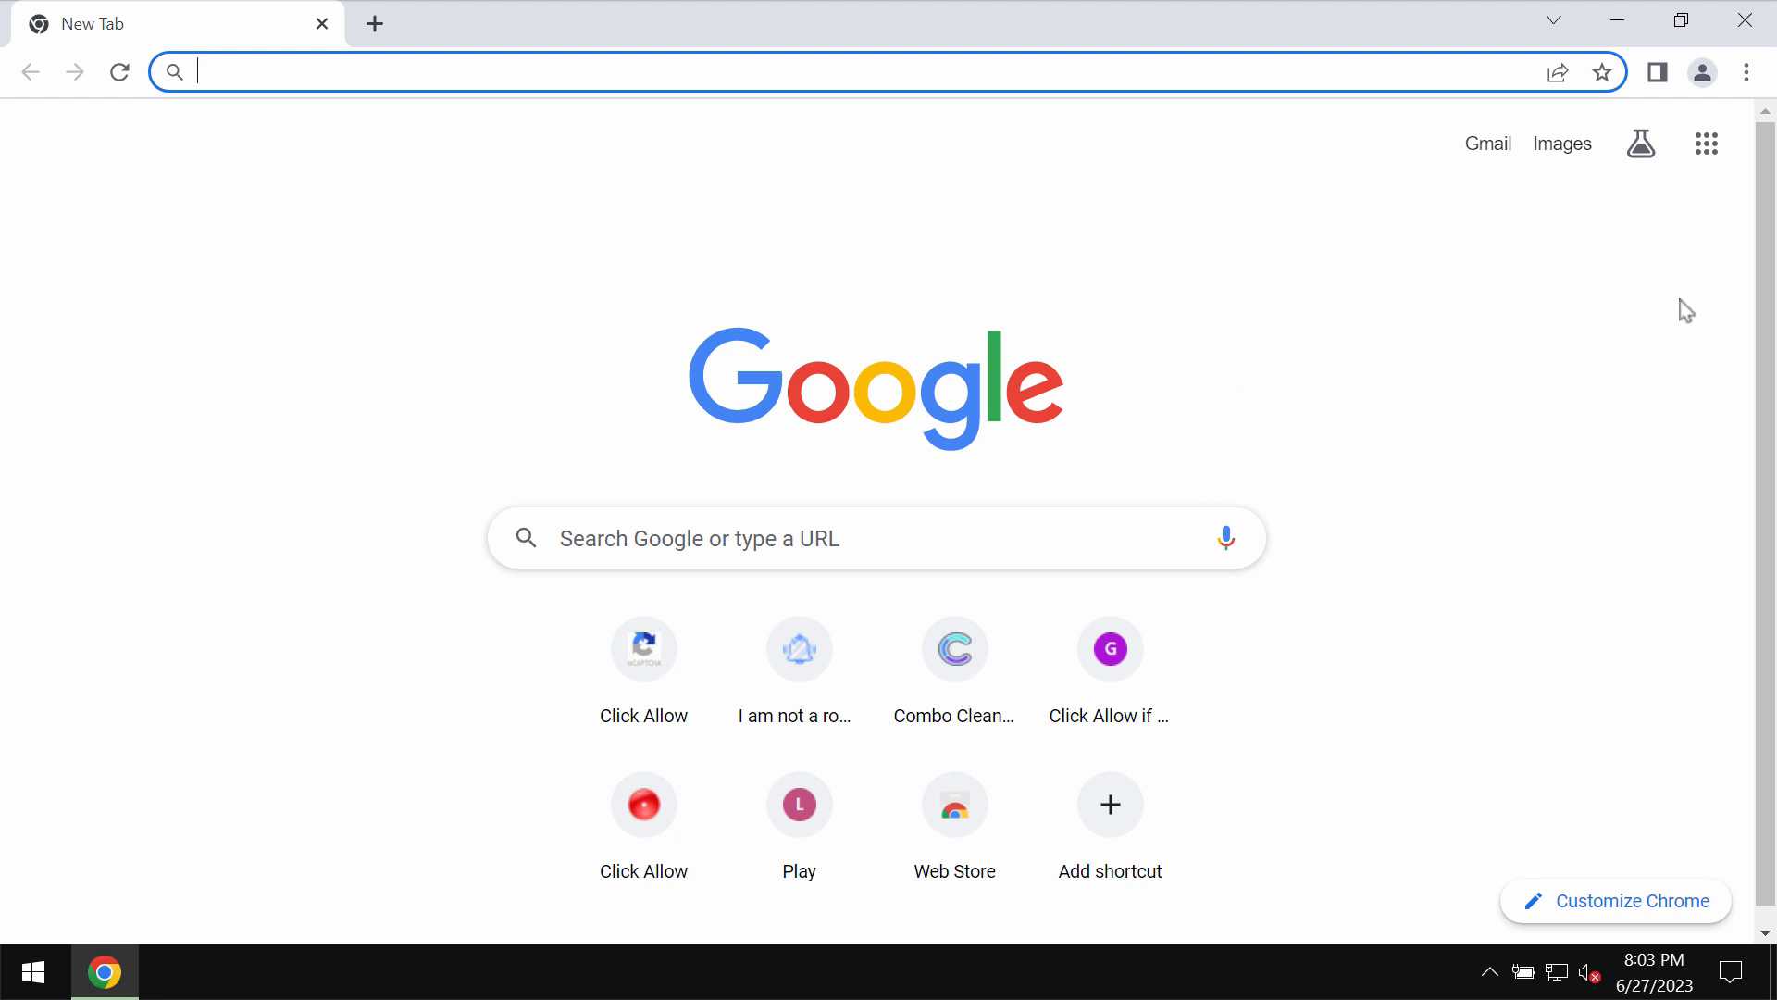
{"action": "mouse_move", "coordinate": [1616, 20]}
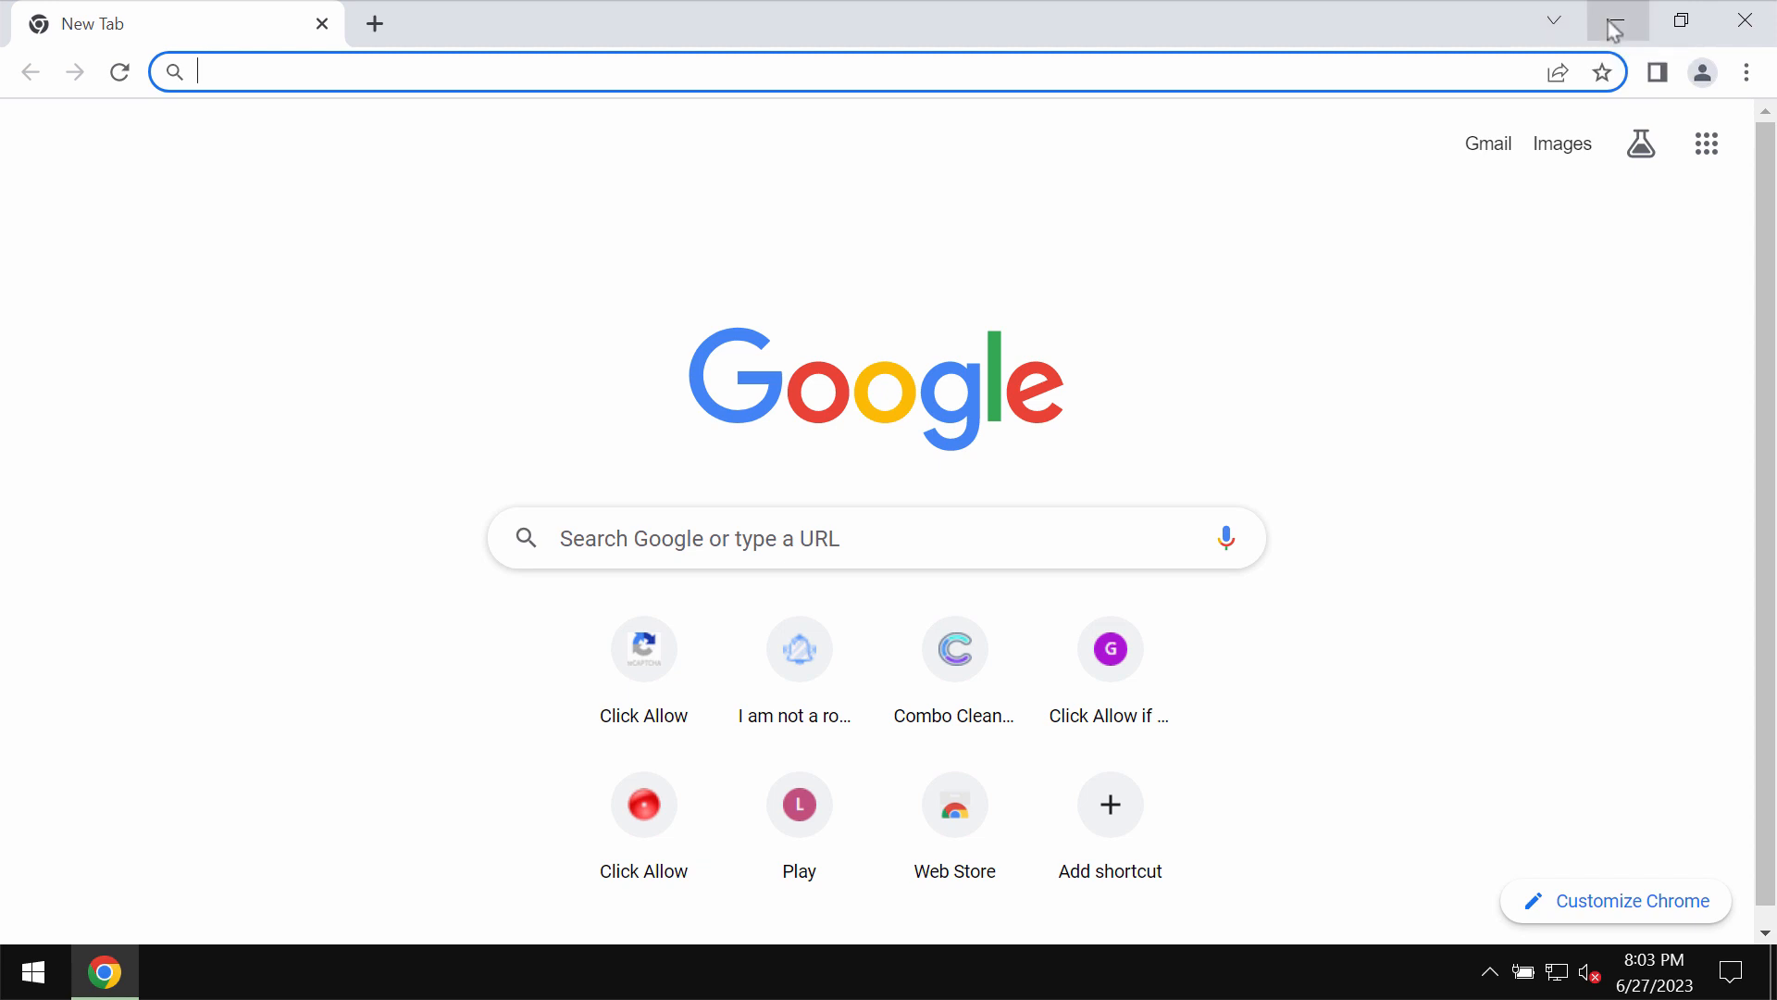
{"action": "mouse_move", "coordinate": [1554, 21]}
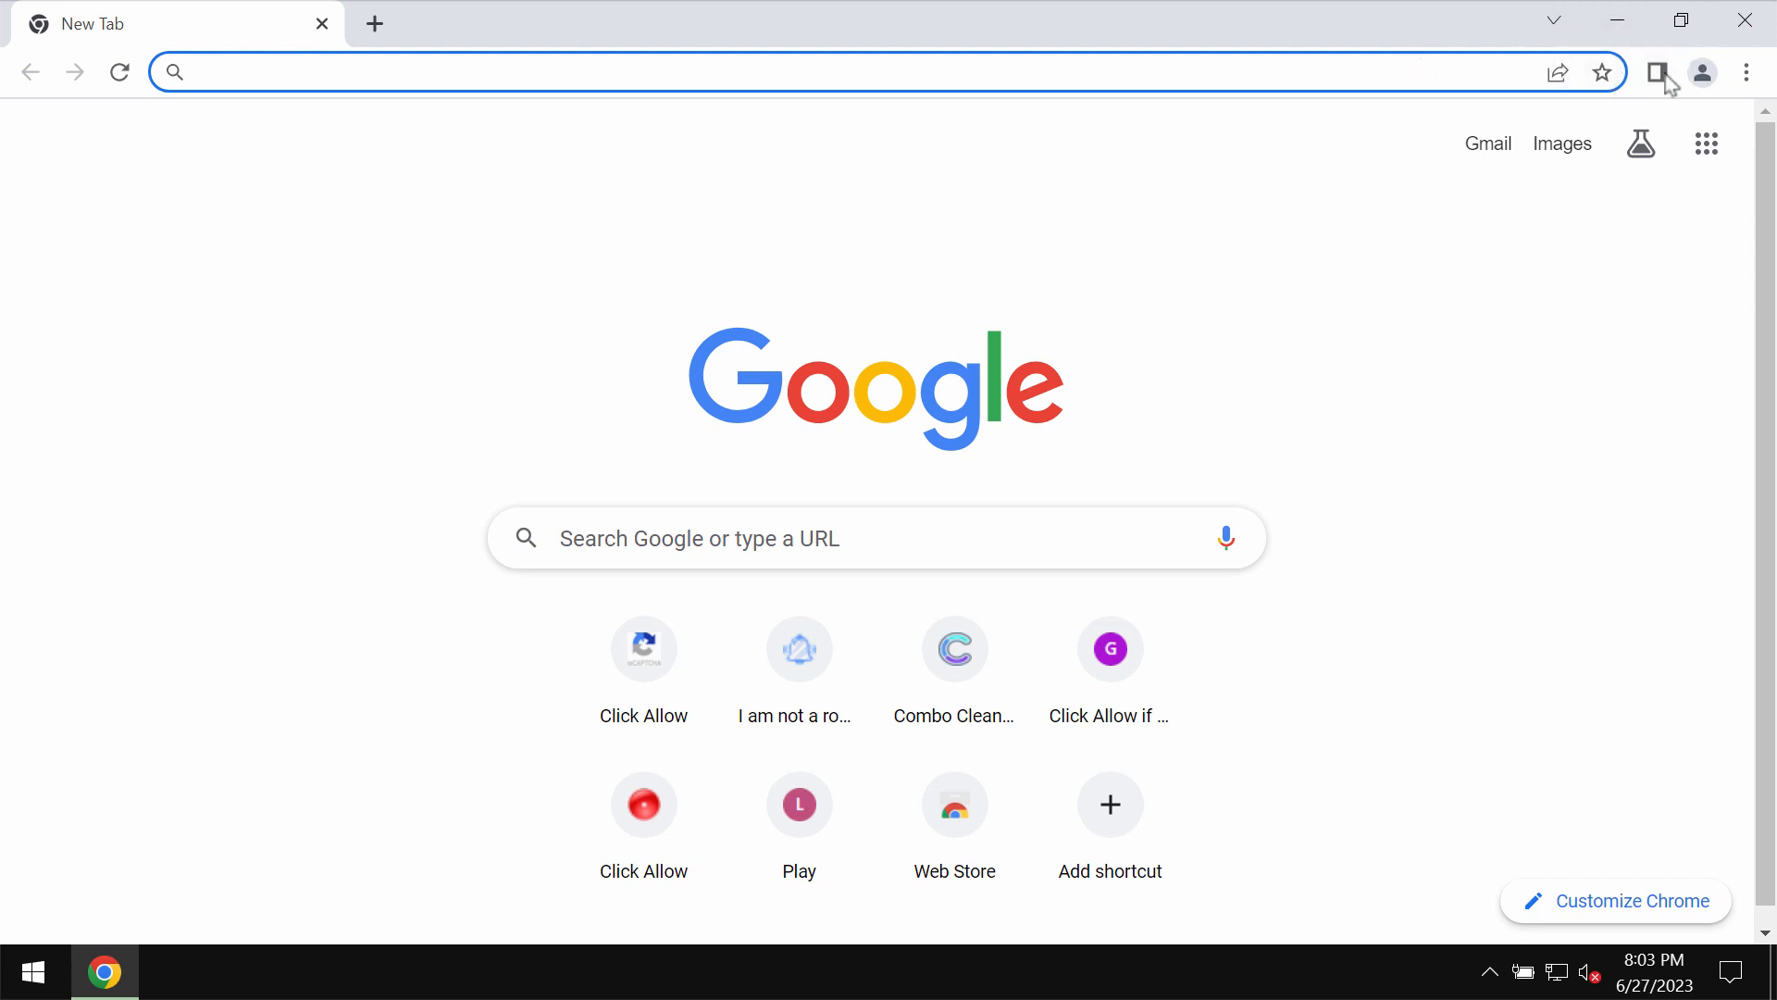
Navigate from Chrome's menu through Settings and Privacy and security to notification permissions.
{"action": "left_click", "coordinate": [1745, 71]}
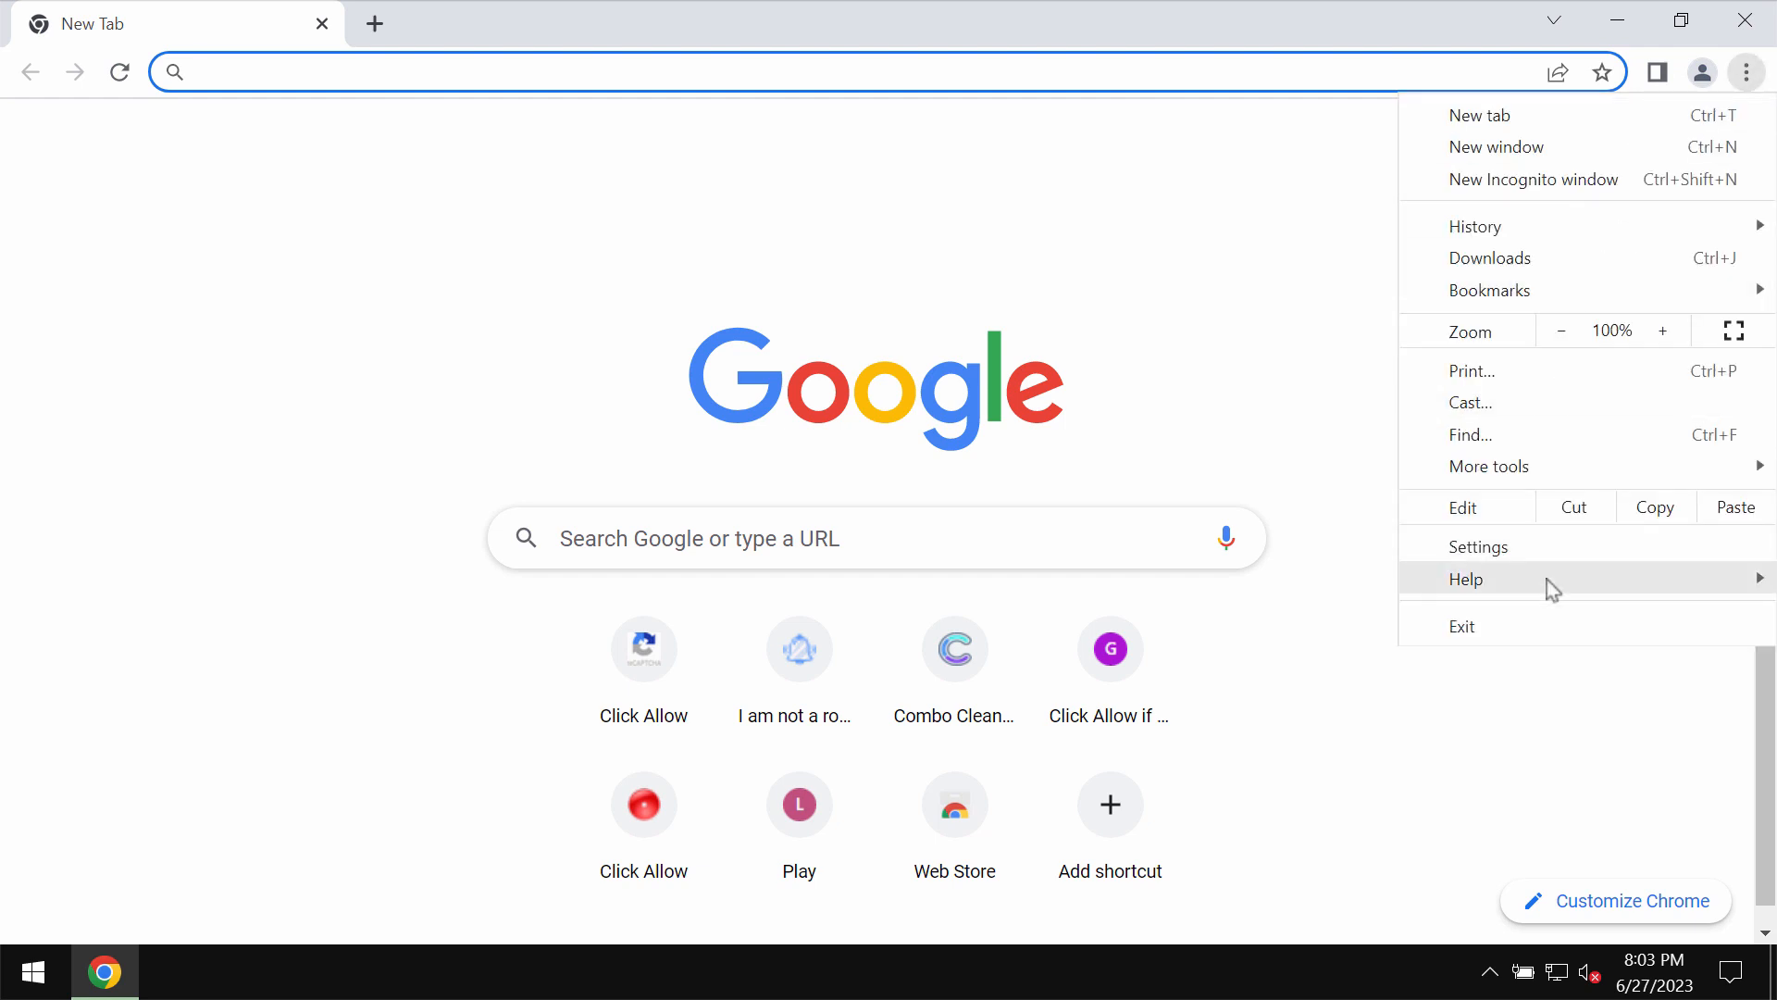
{"action": "left_click", "coordinate": [1478, 545]}
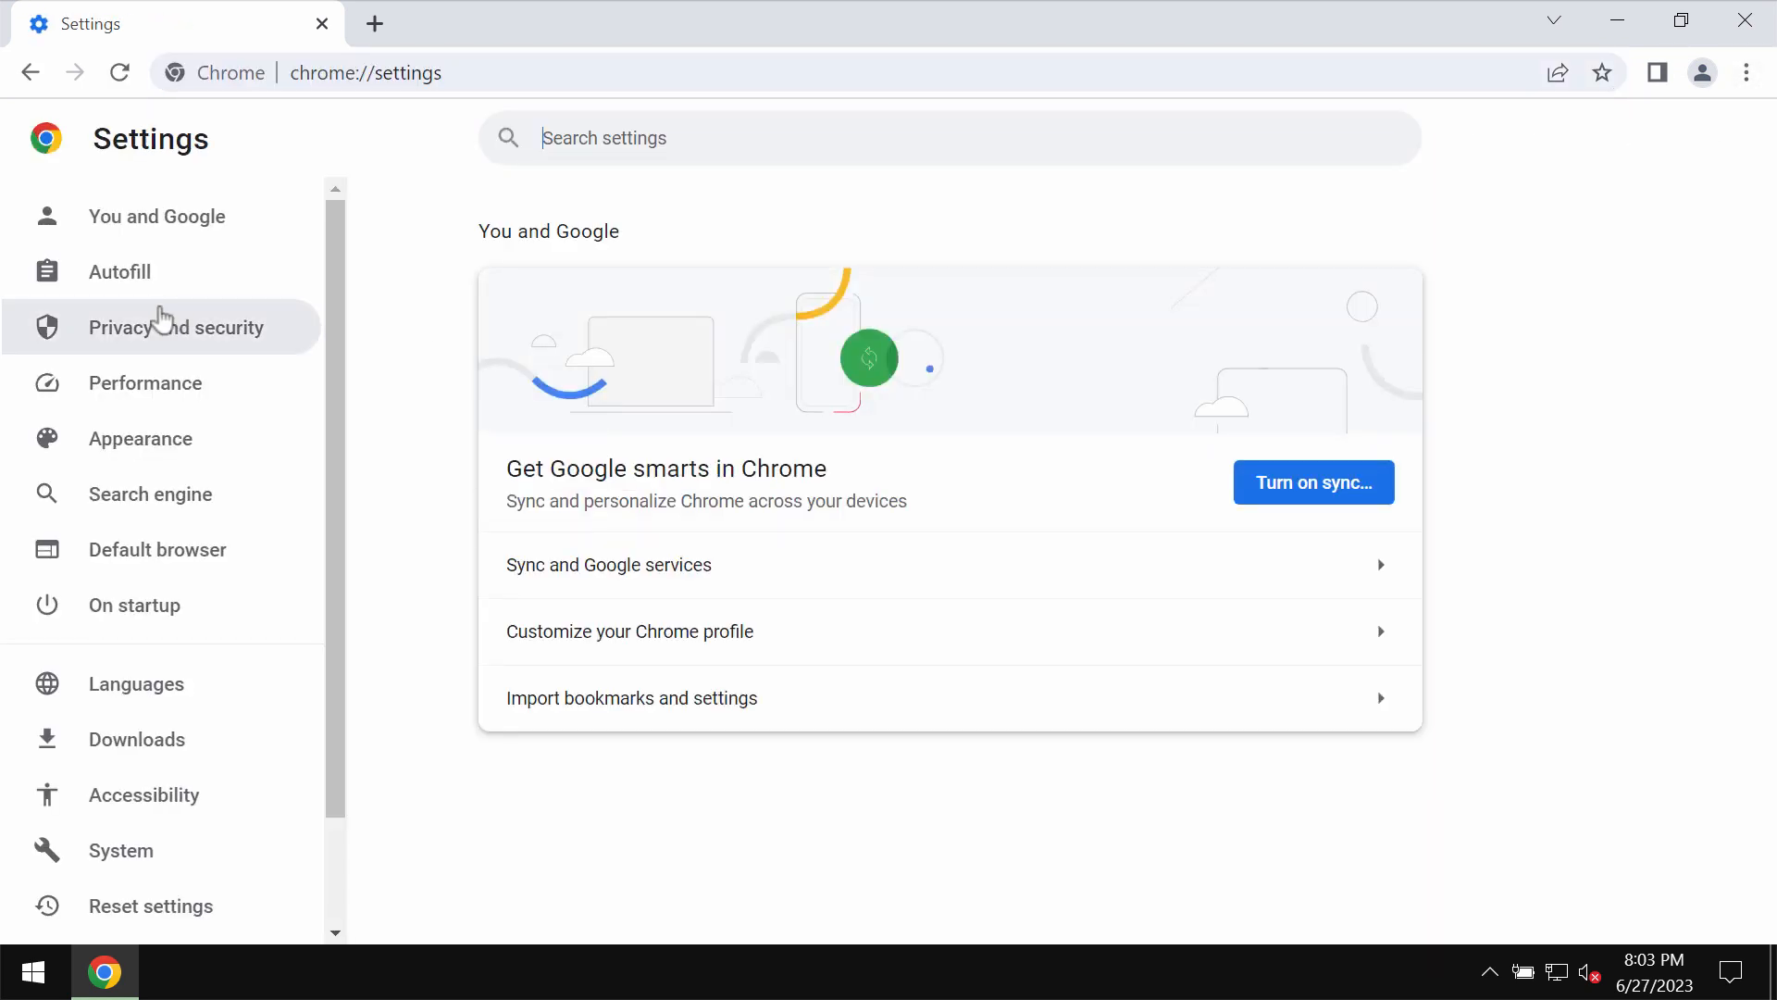
{"action": "left_click", "coordinate": [176, 328]}
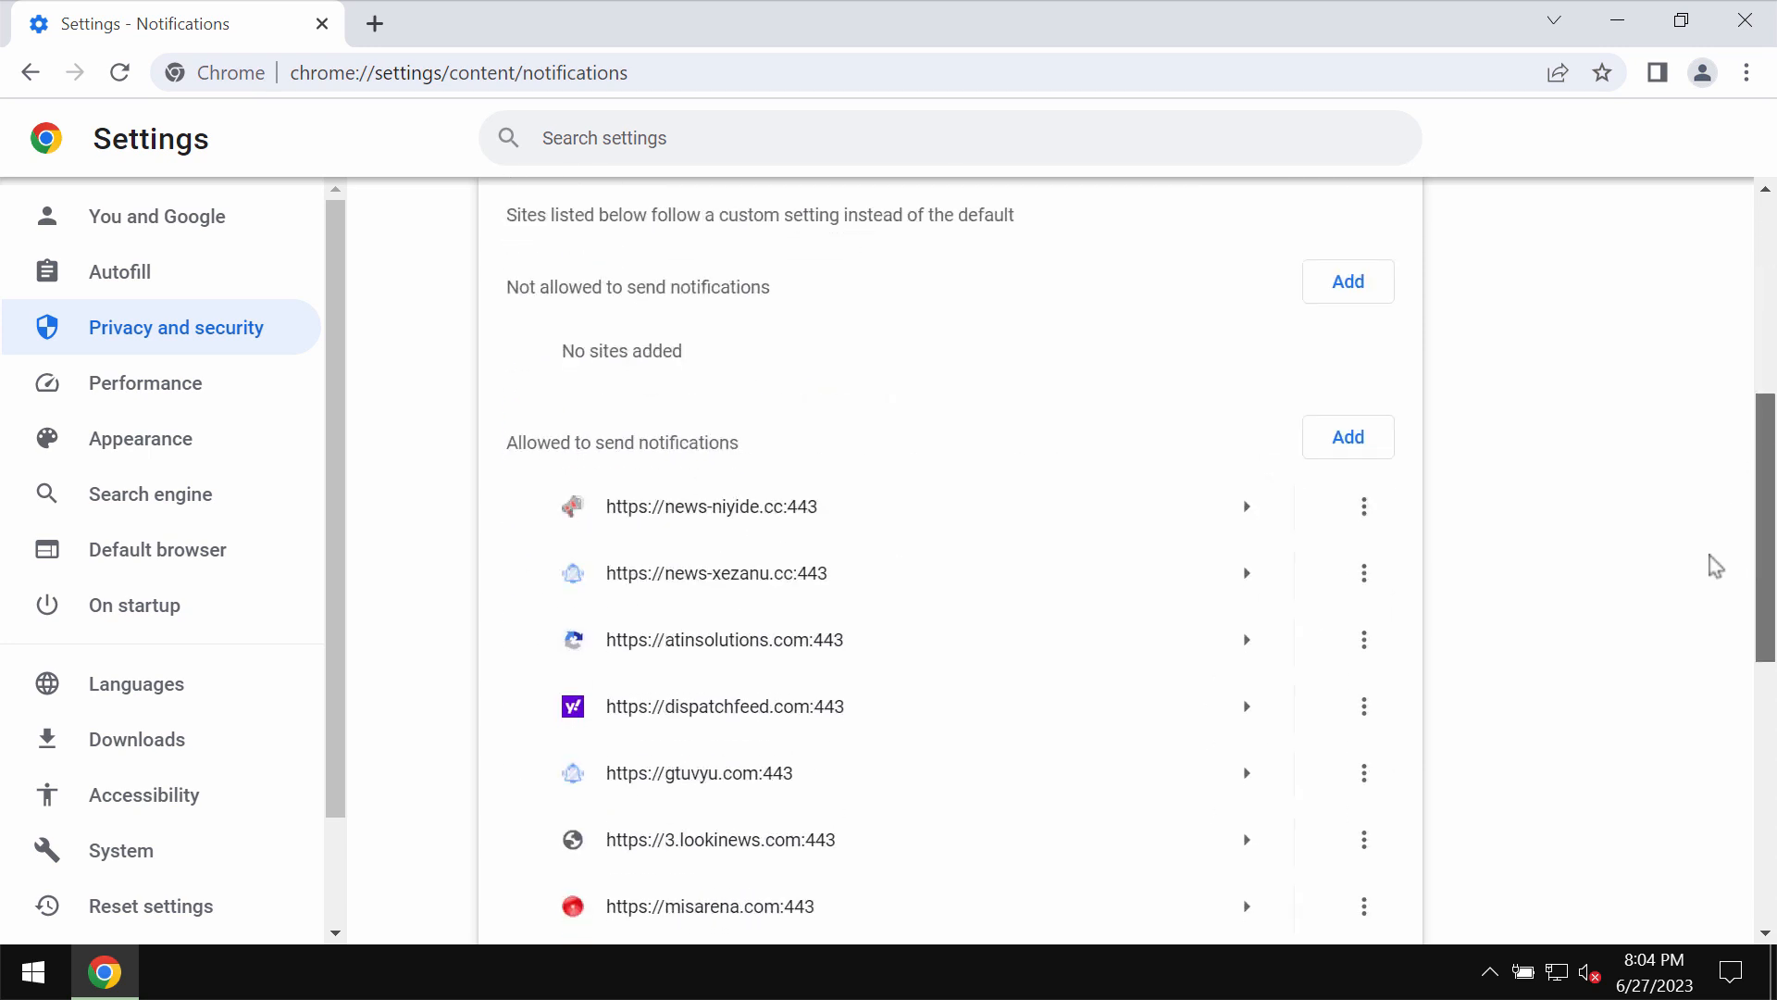
Remove news-niyide.cc, news-xezanu.cc, news-hexuma.com and other spam sites from allowed notifications.
{"action": "scroll", "scroll_direction": "down", "scroll_amount": 3}
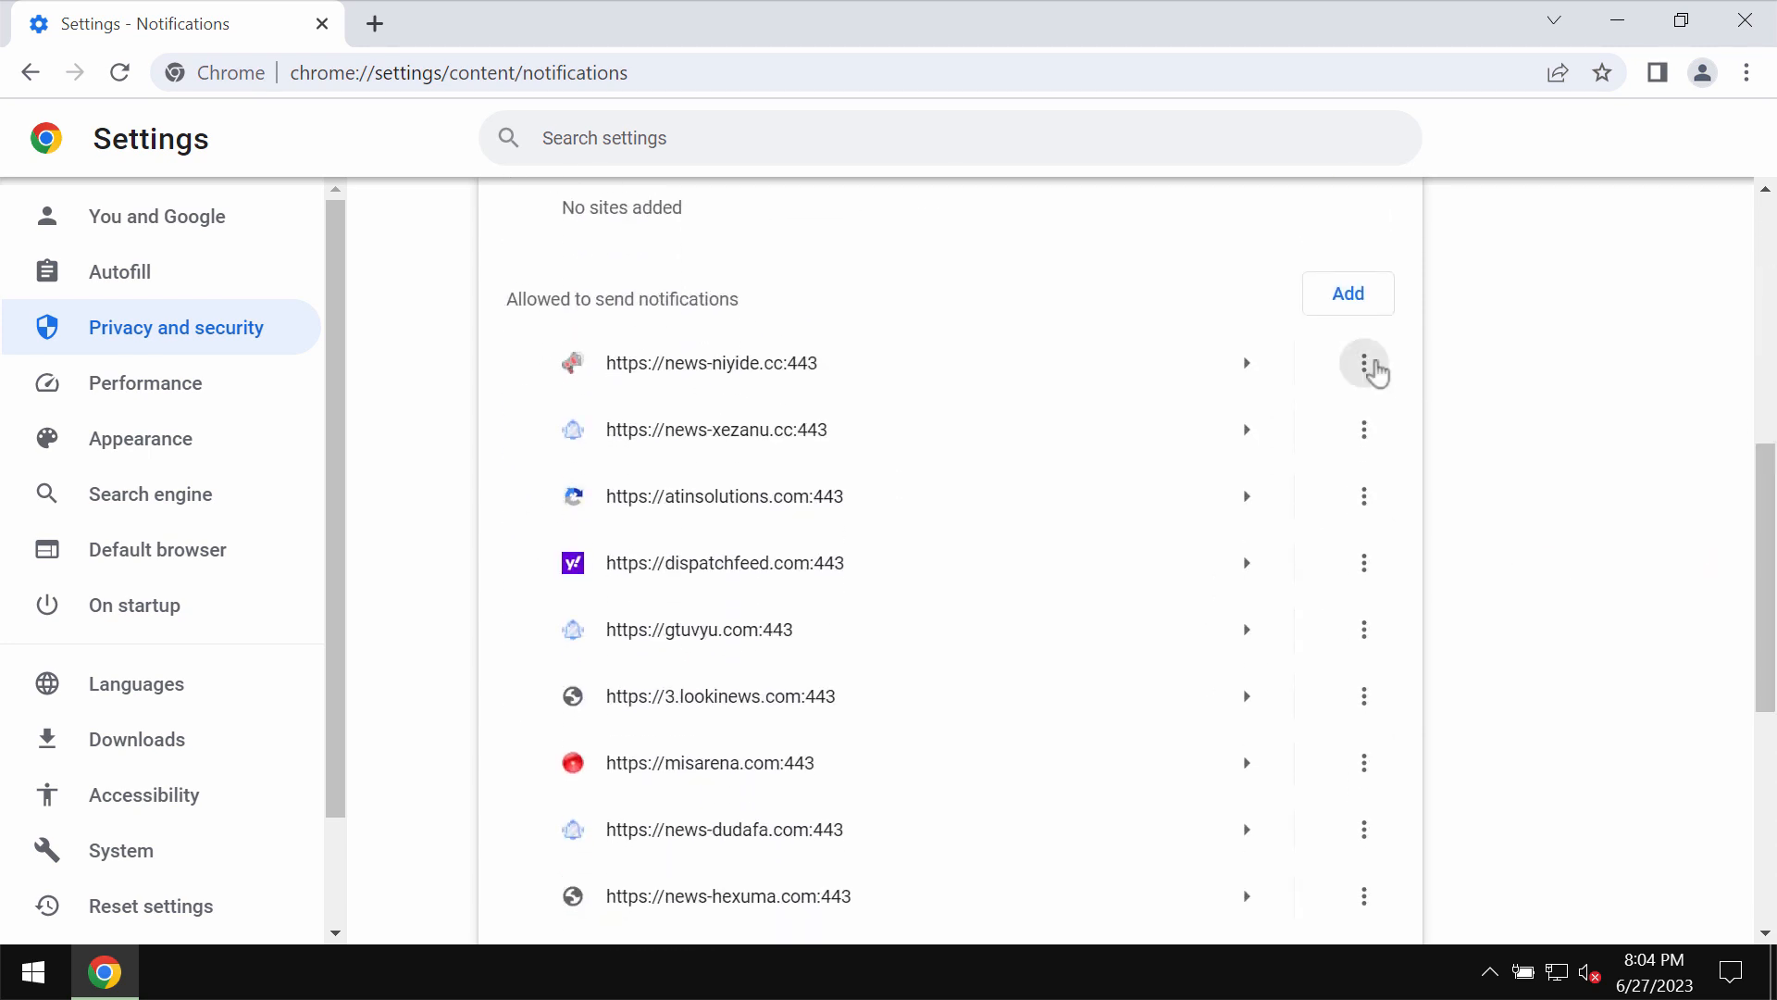
{"action": "left_click", "coordinate": [1363, 363]}
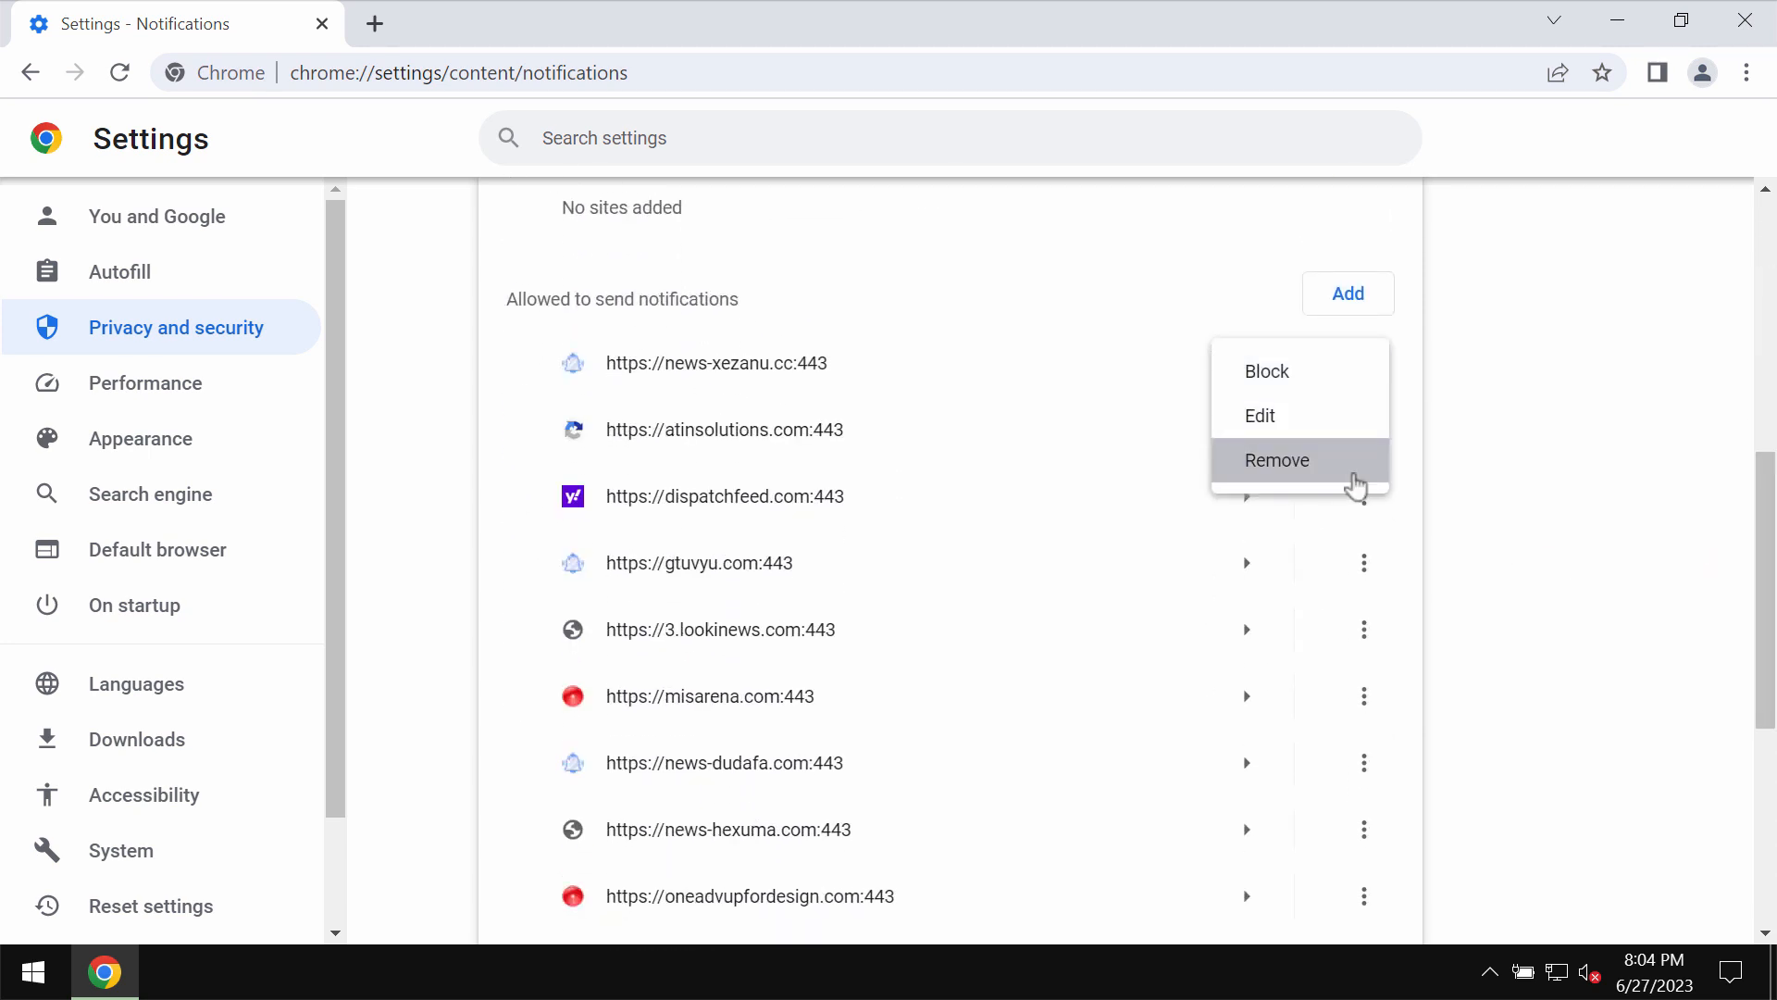
{"action": "left_click", "coordinate": [1277, 459]}
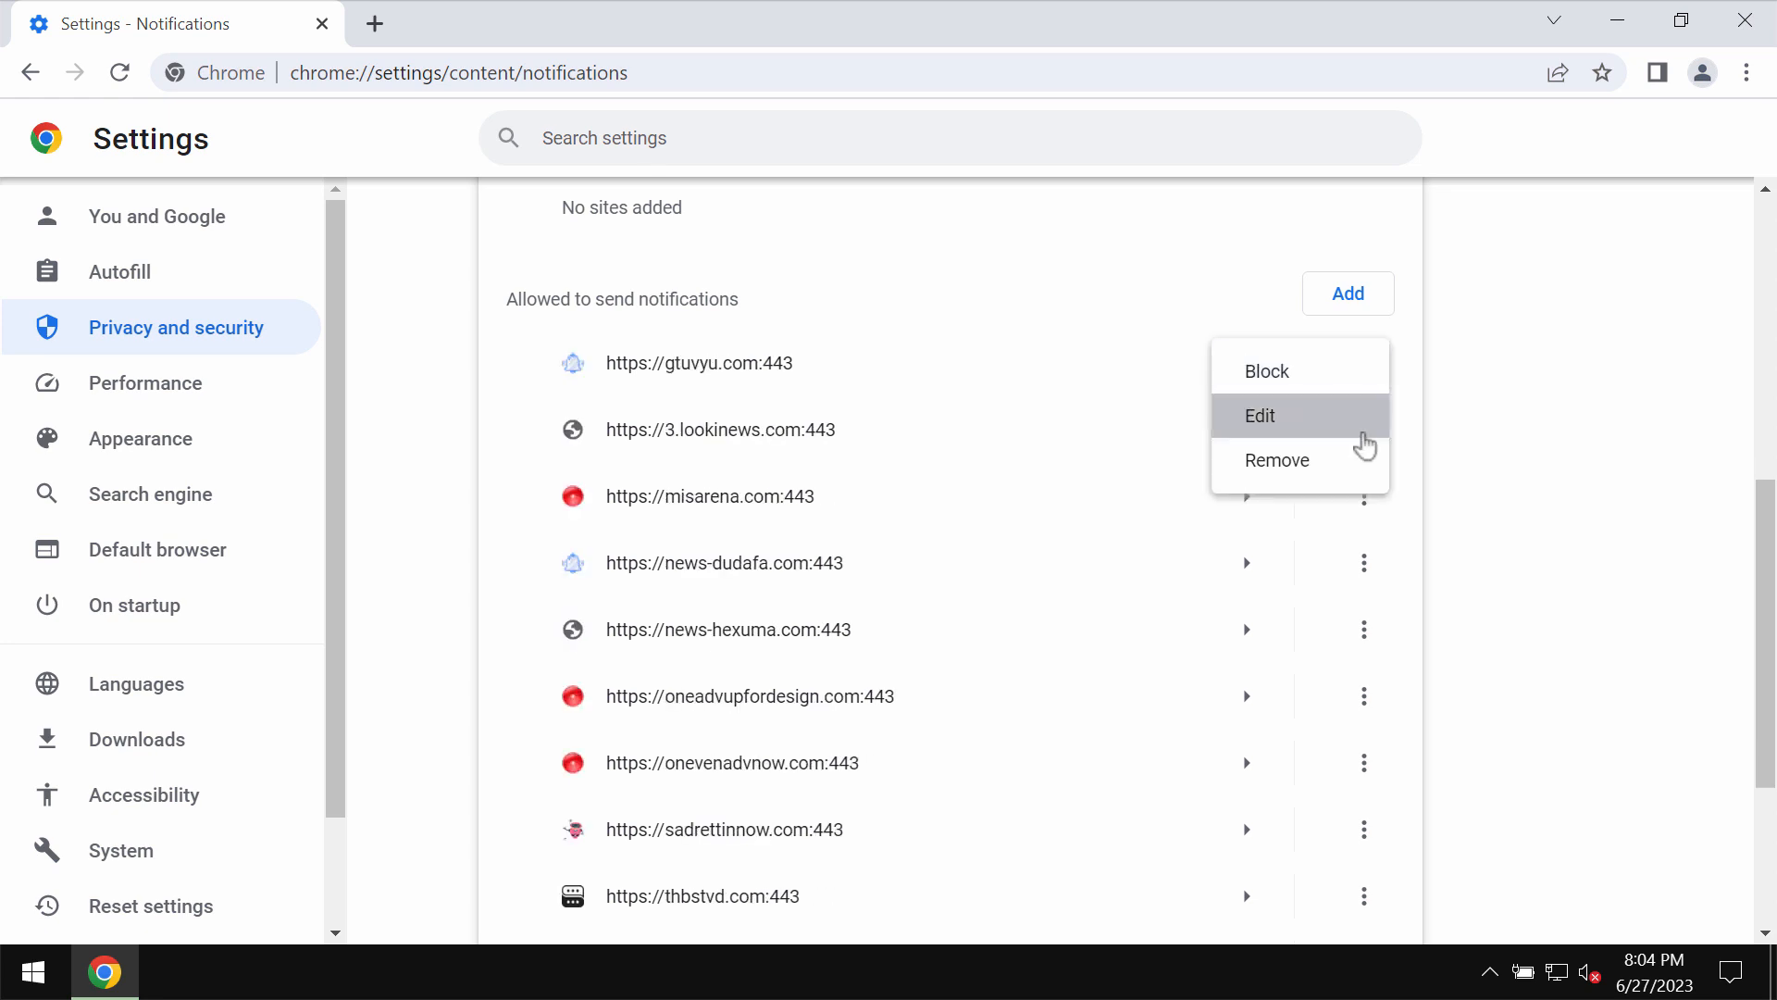
{"action": "left_click", "coordinate": [1275, 459]}
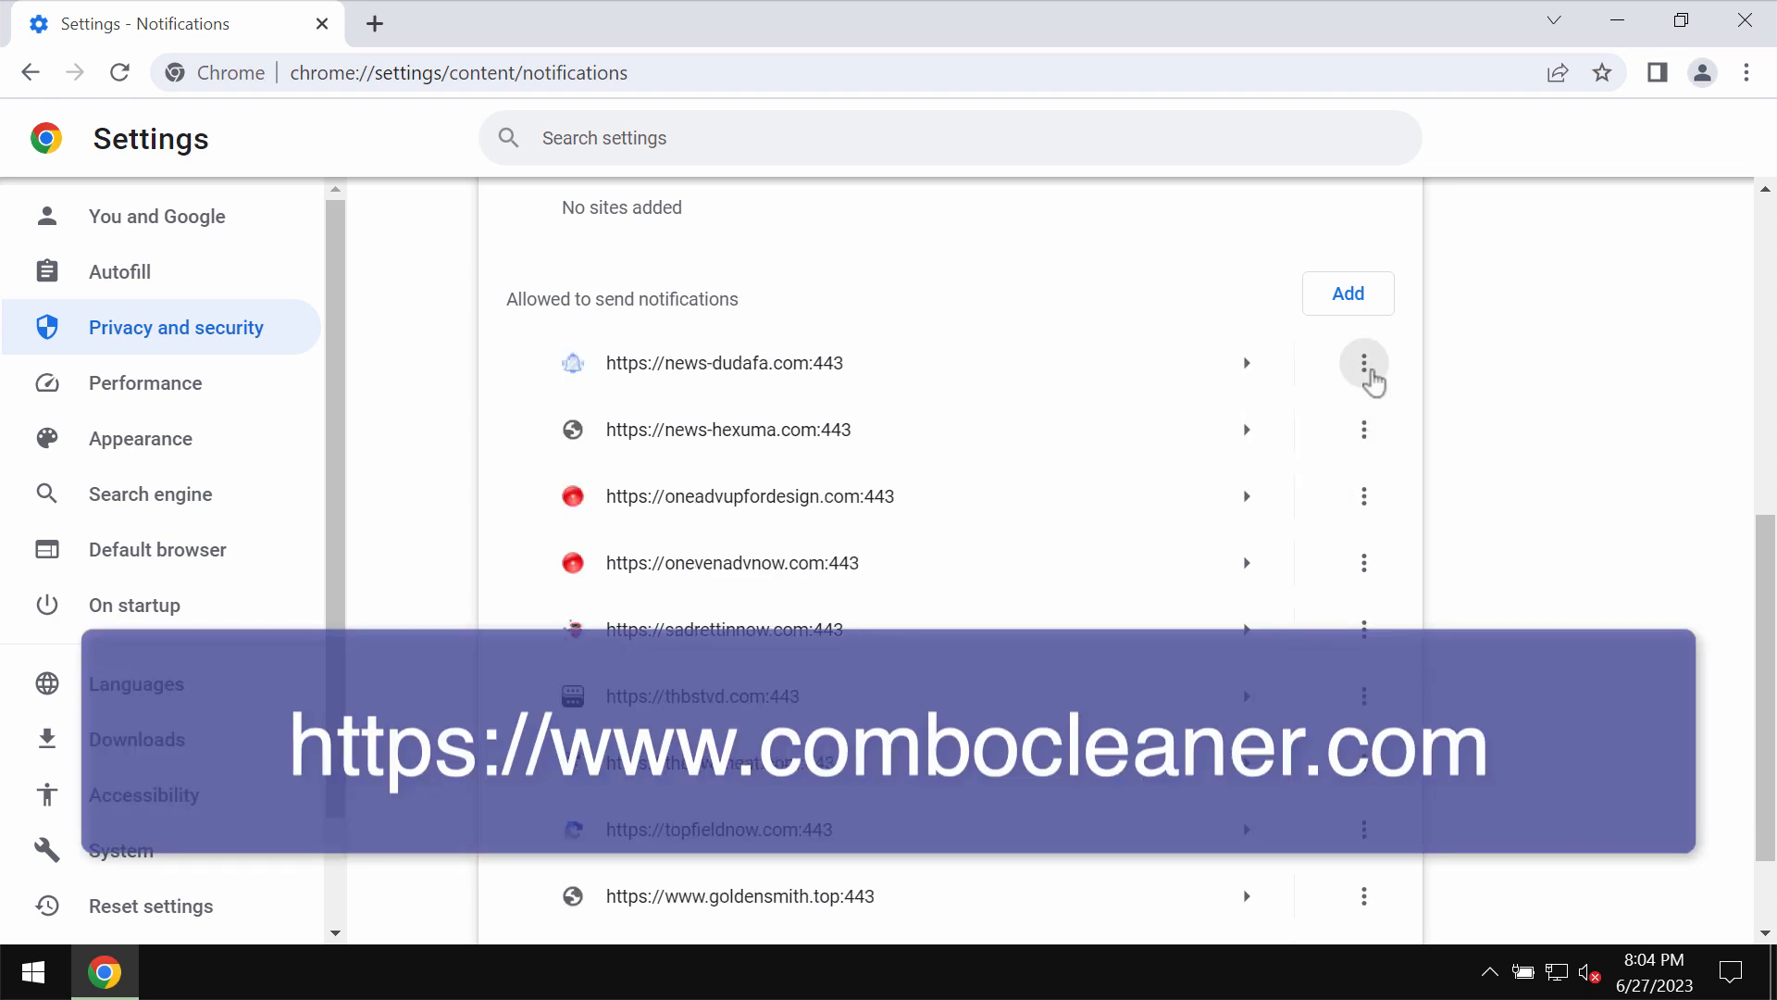
{"action": "left_click", "coordinate": [1362, 363]}
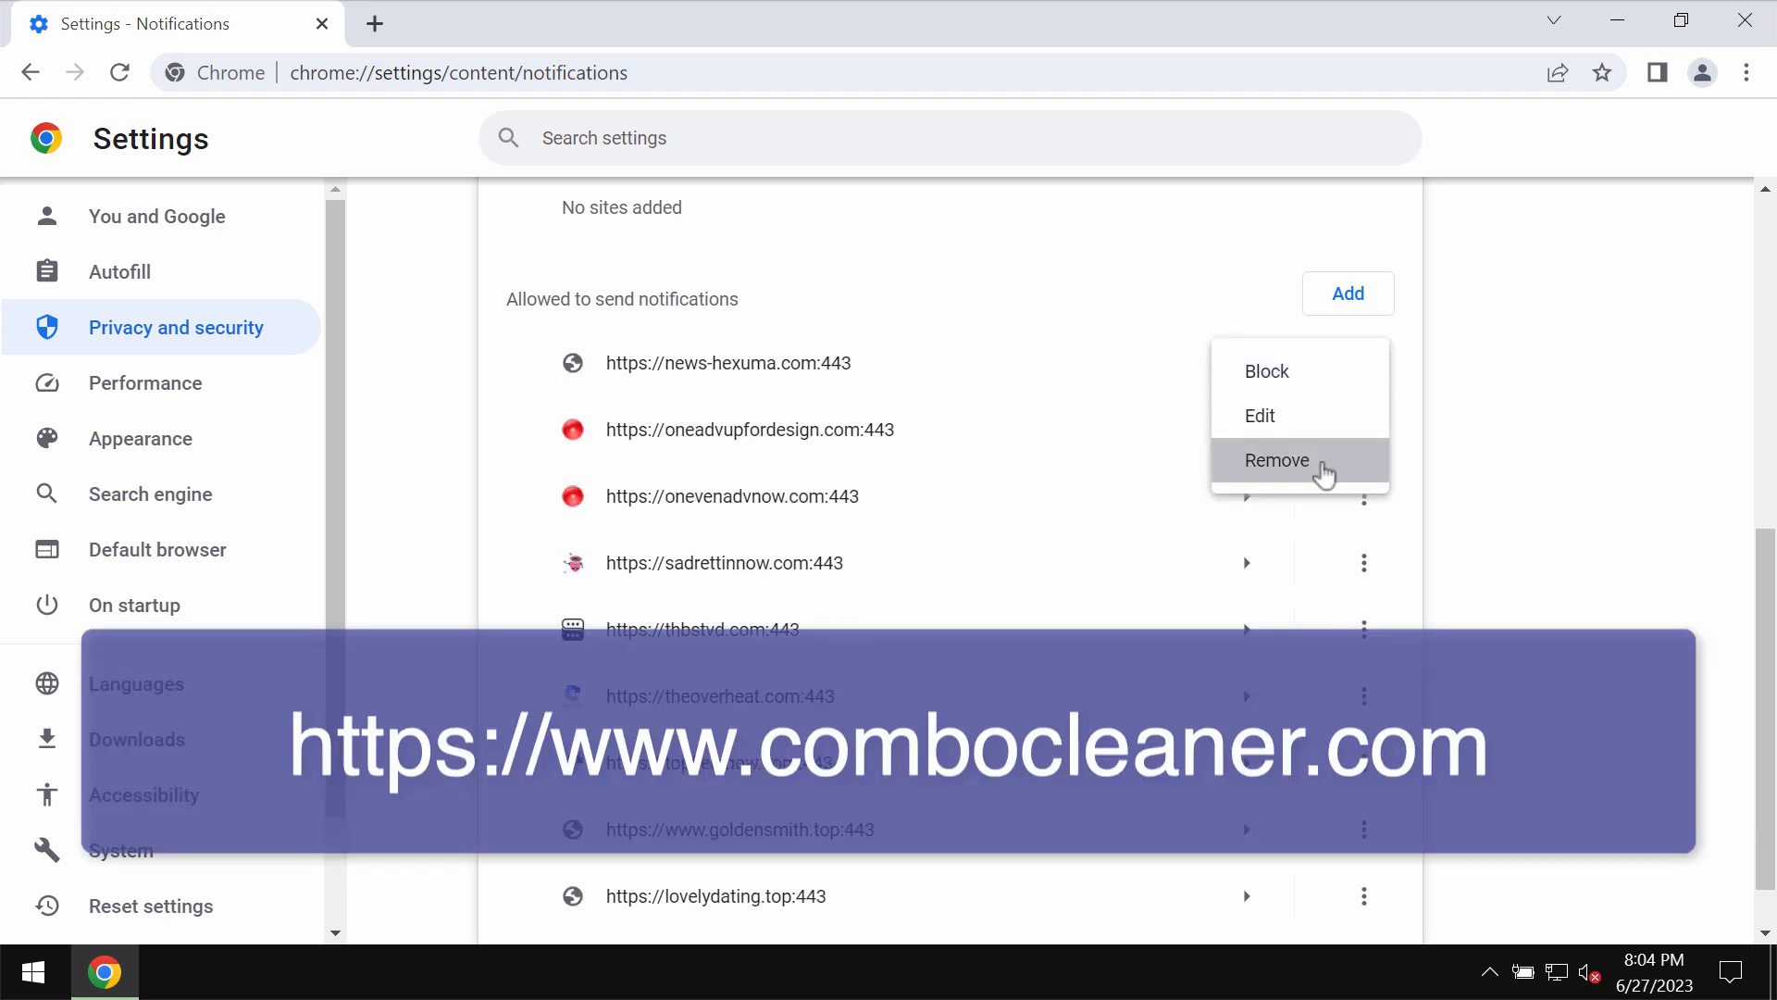
{"action": "left_click", "coordinate": [1276, 460]}
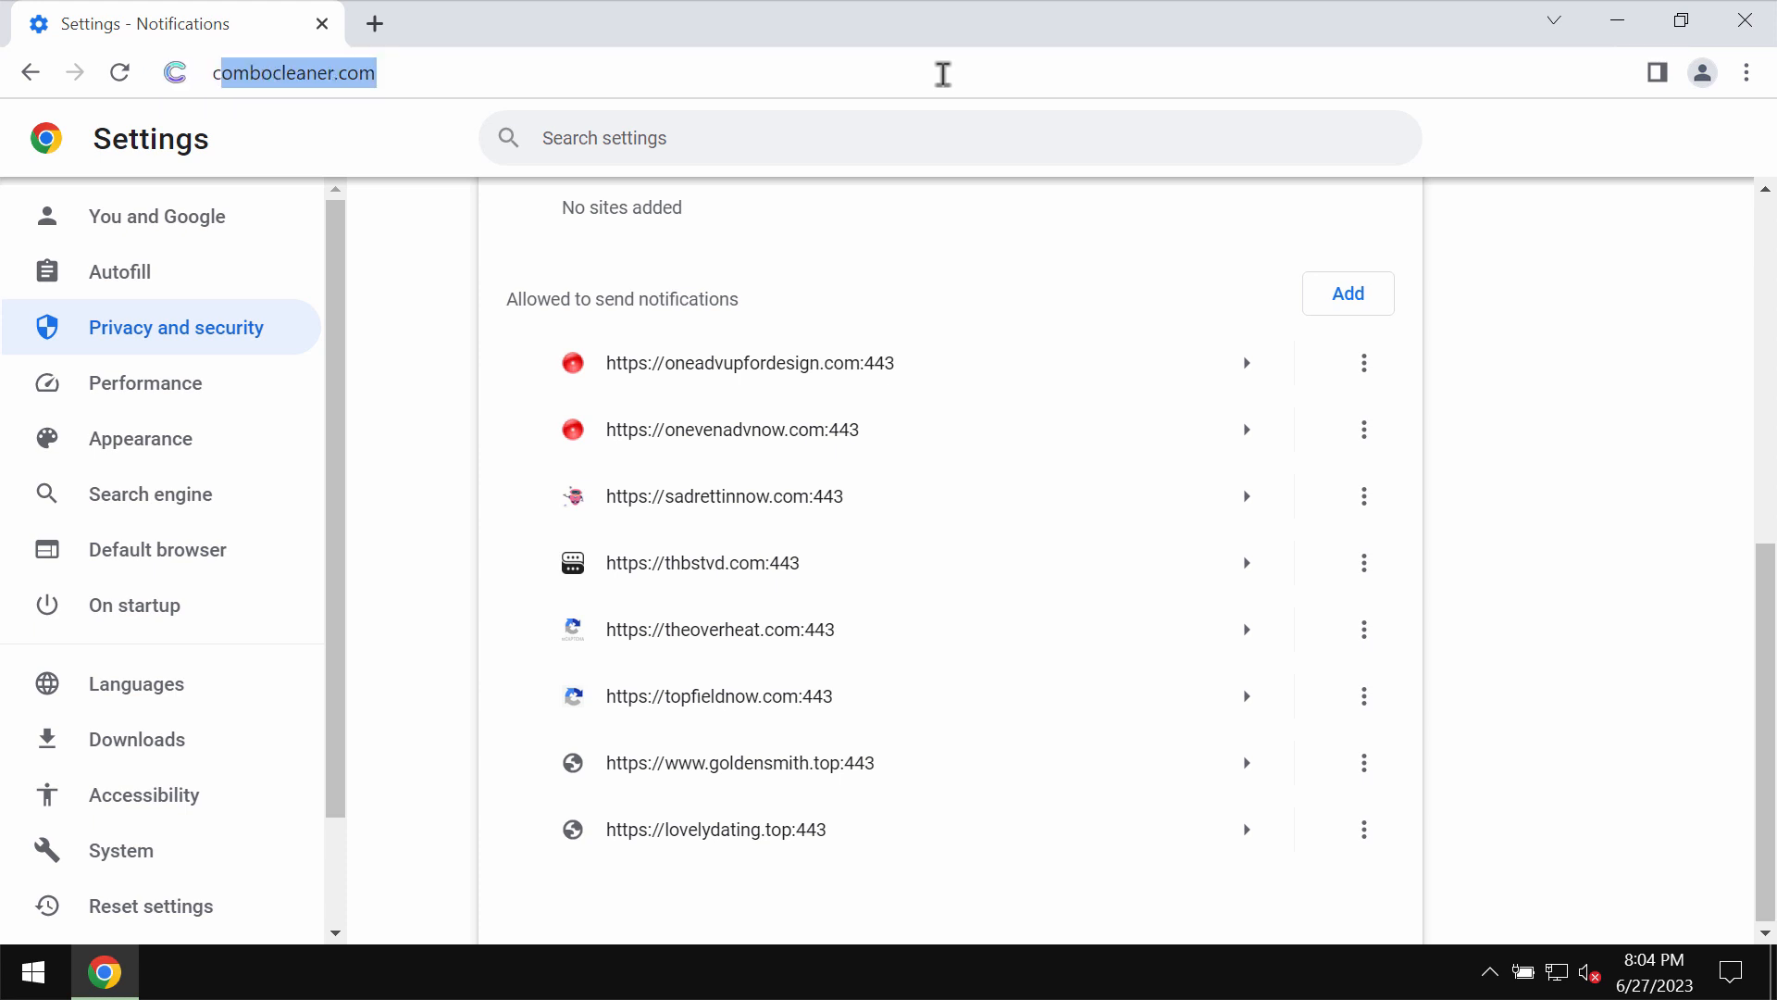
Load combocleaner.com, then minimize Chrome to reveal the desktop.
{"action": "key", "text": "Return"}
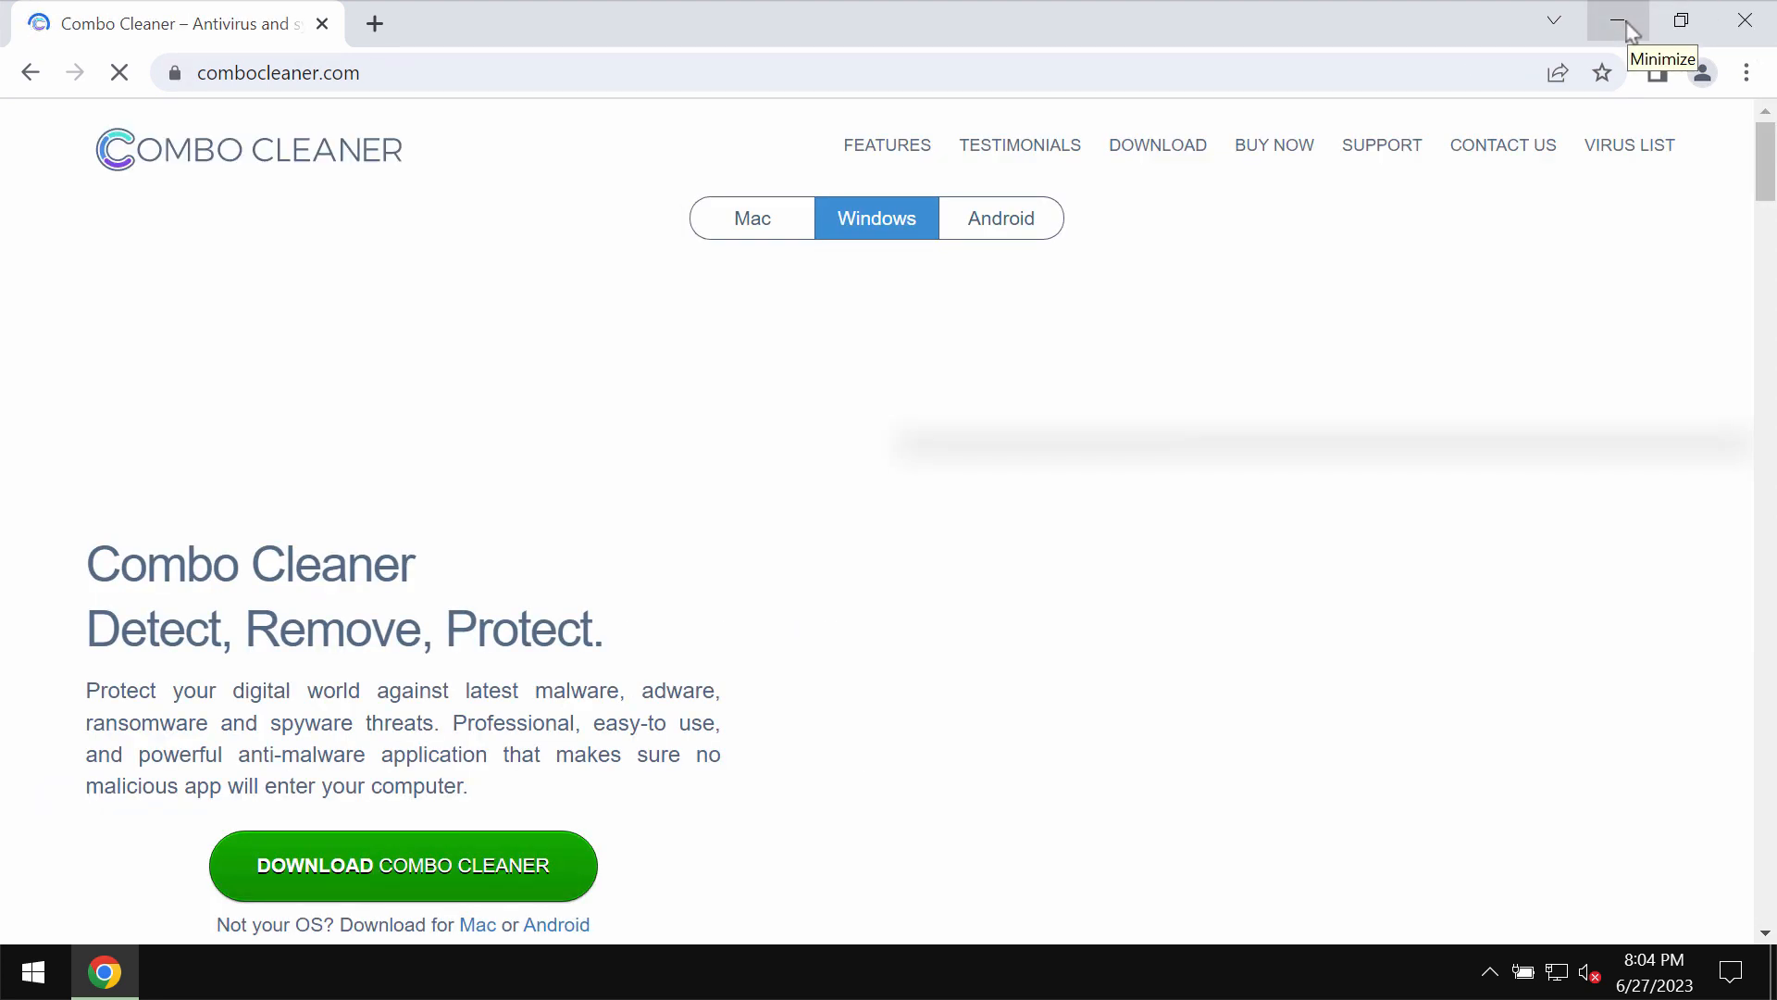
{"action": "left_click", "coordinate": [1622, 20]}
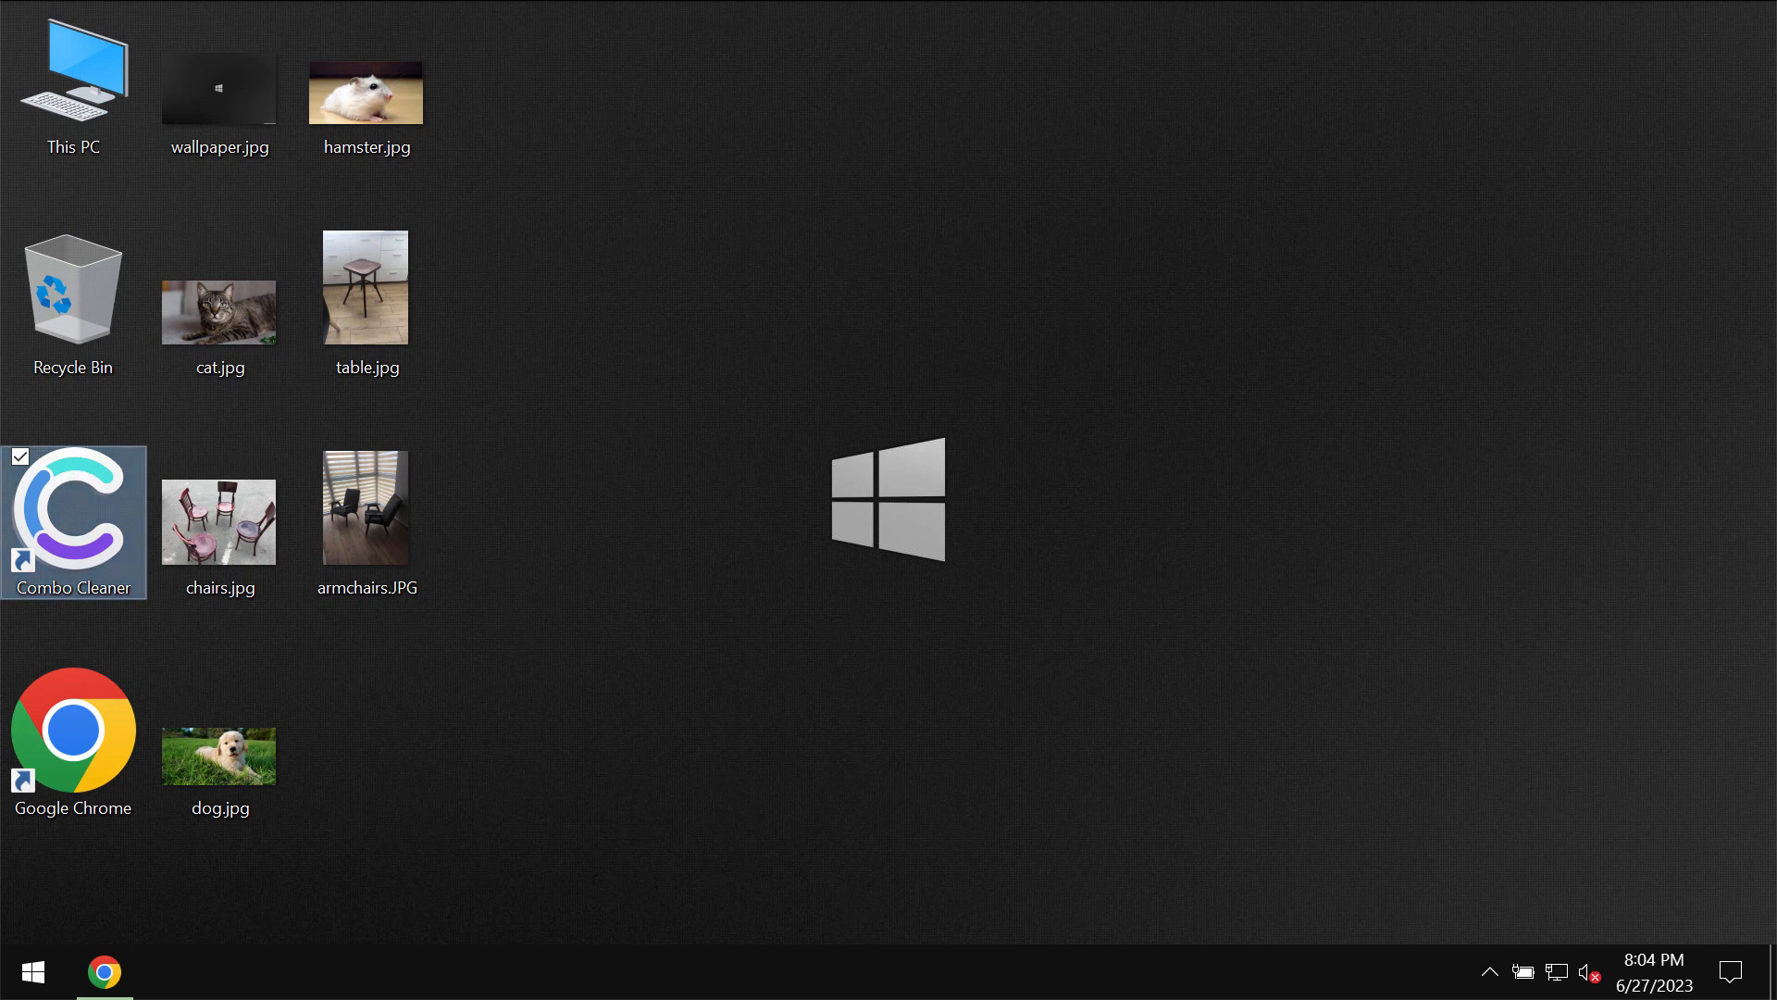
Launch Combo Cleaner from its desktop shortcut and start a Quick Scan.
{"action": "double_click", "coordinate": [73, 520]}
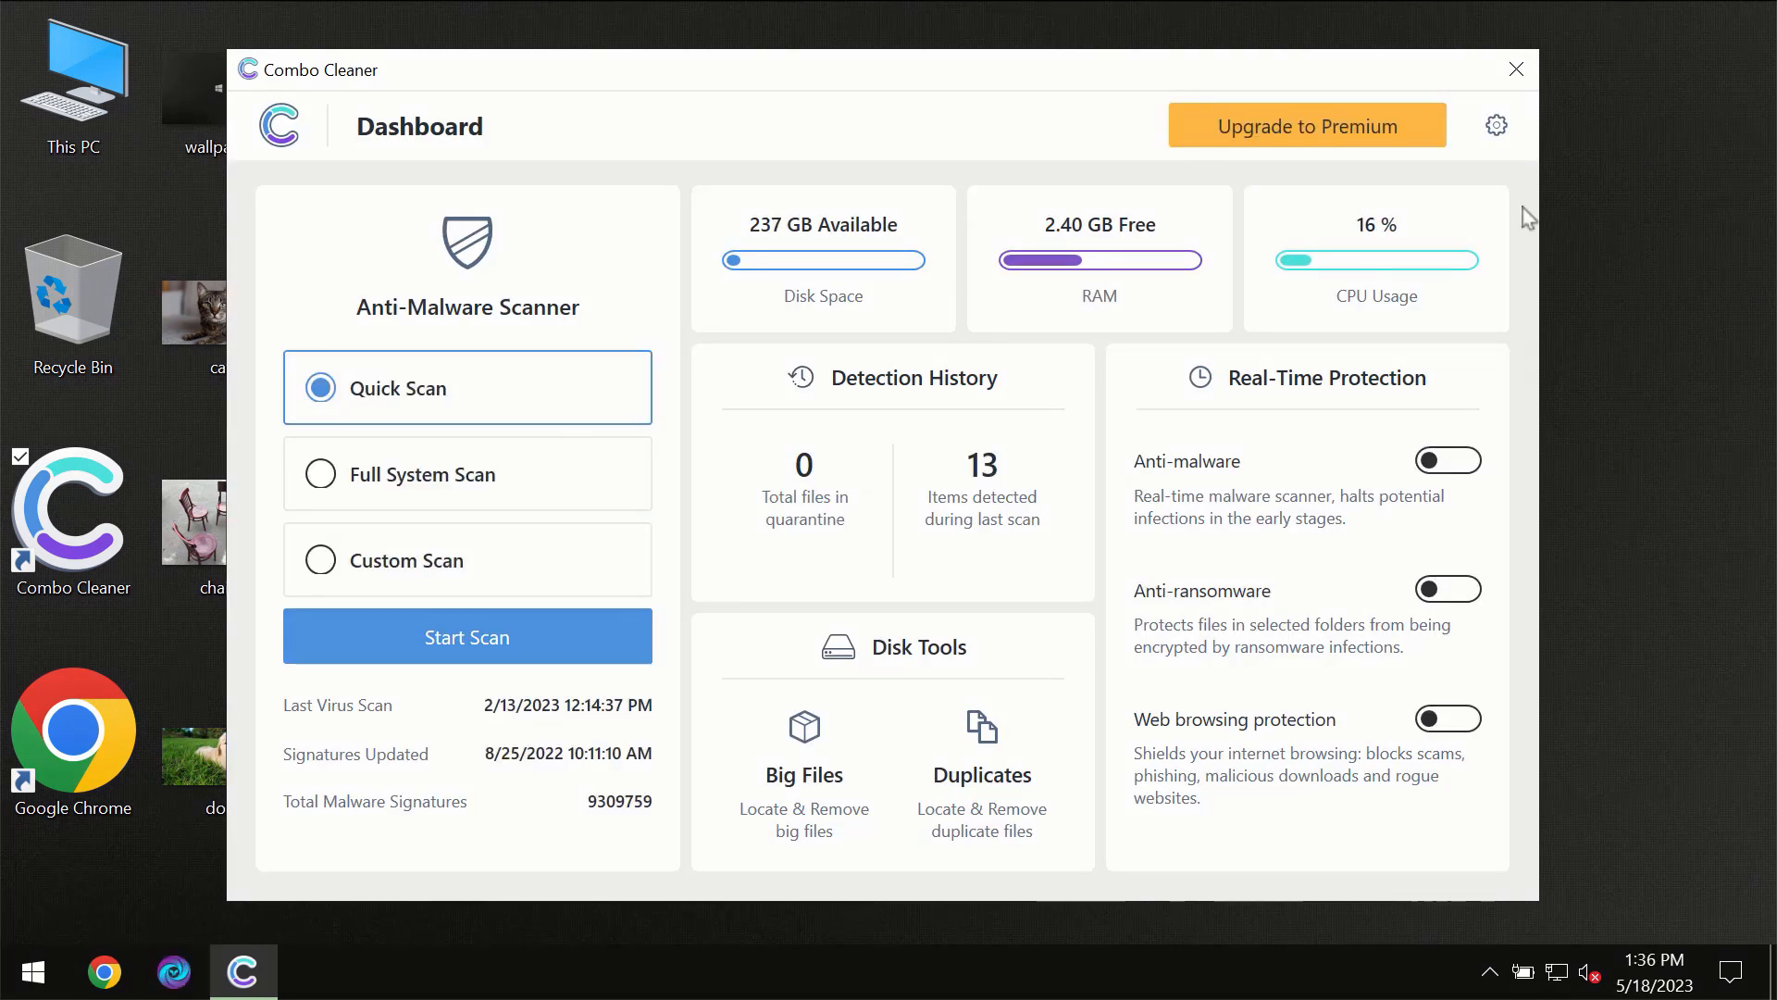
{"action": "mouse_move", "coordinate": [1513, 208]}
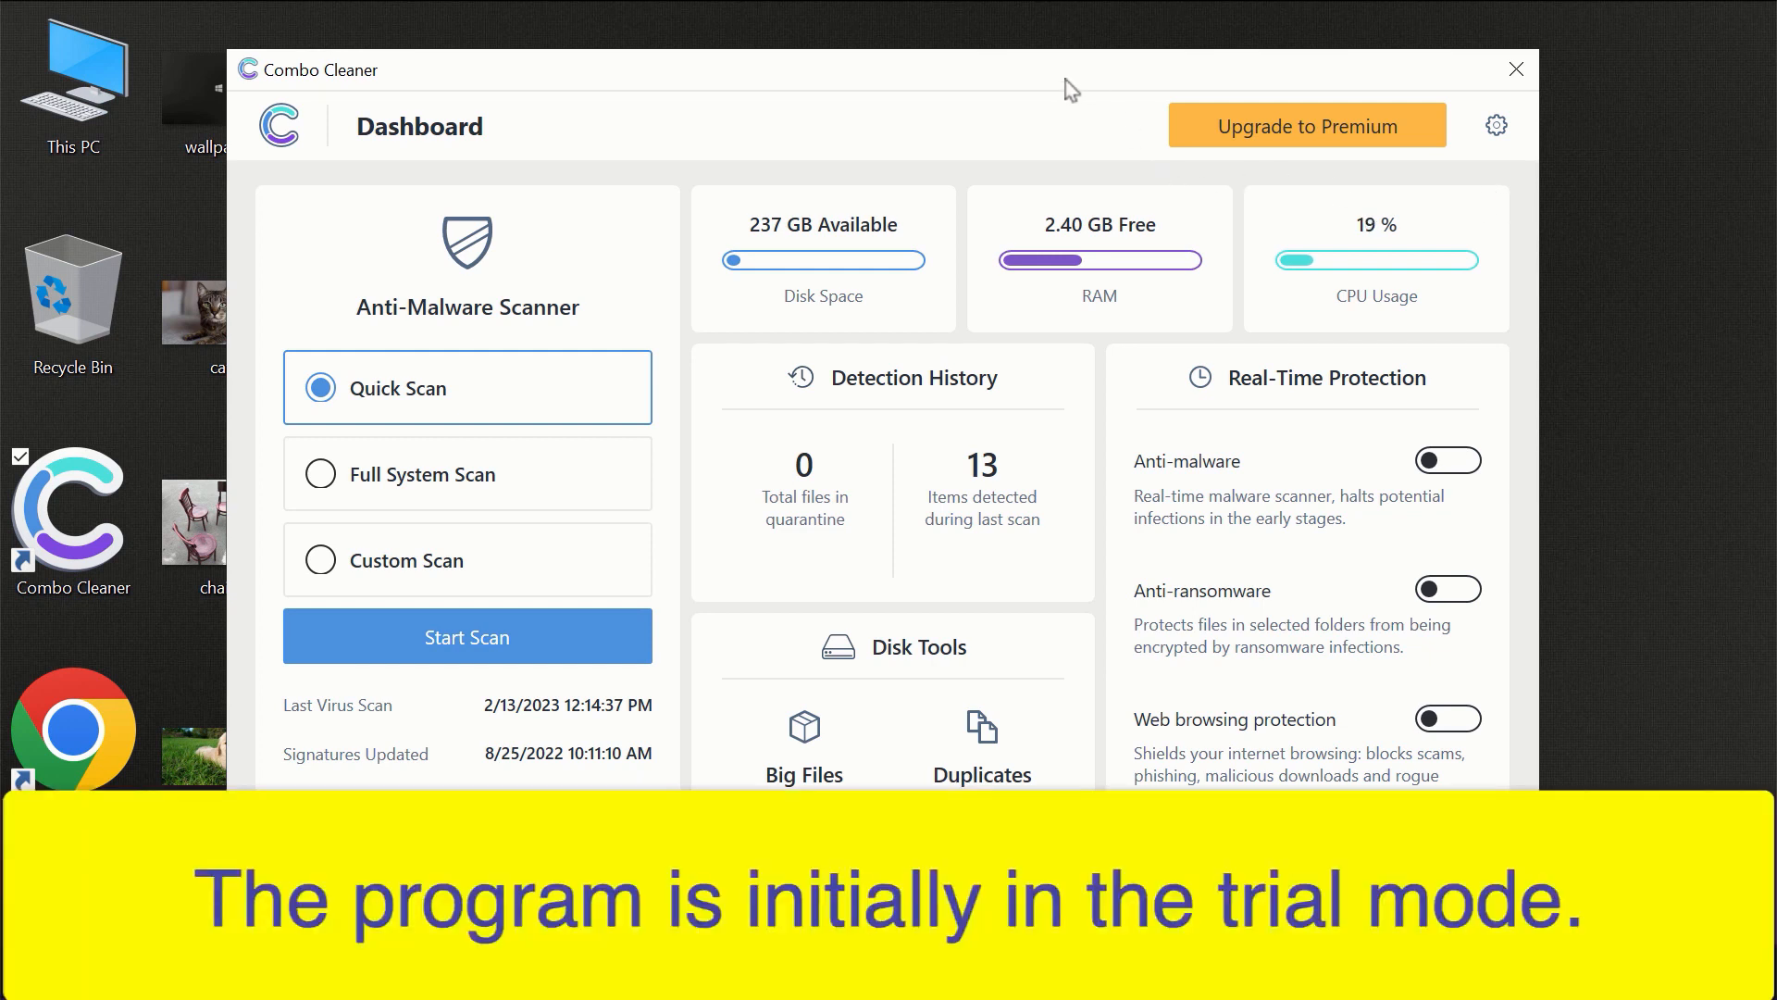
{"action": "mouse_move", "coordinate": [952, 82]}
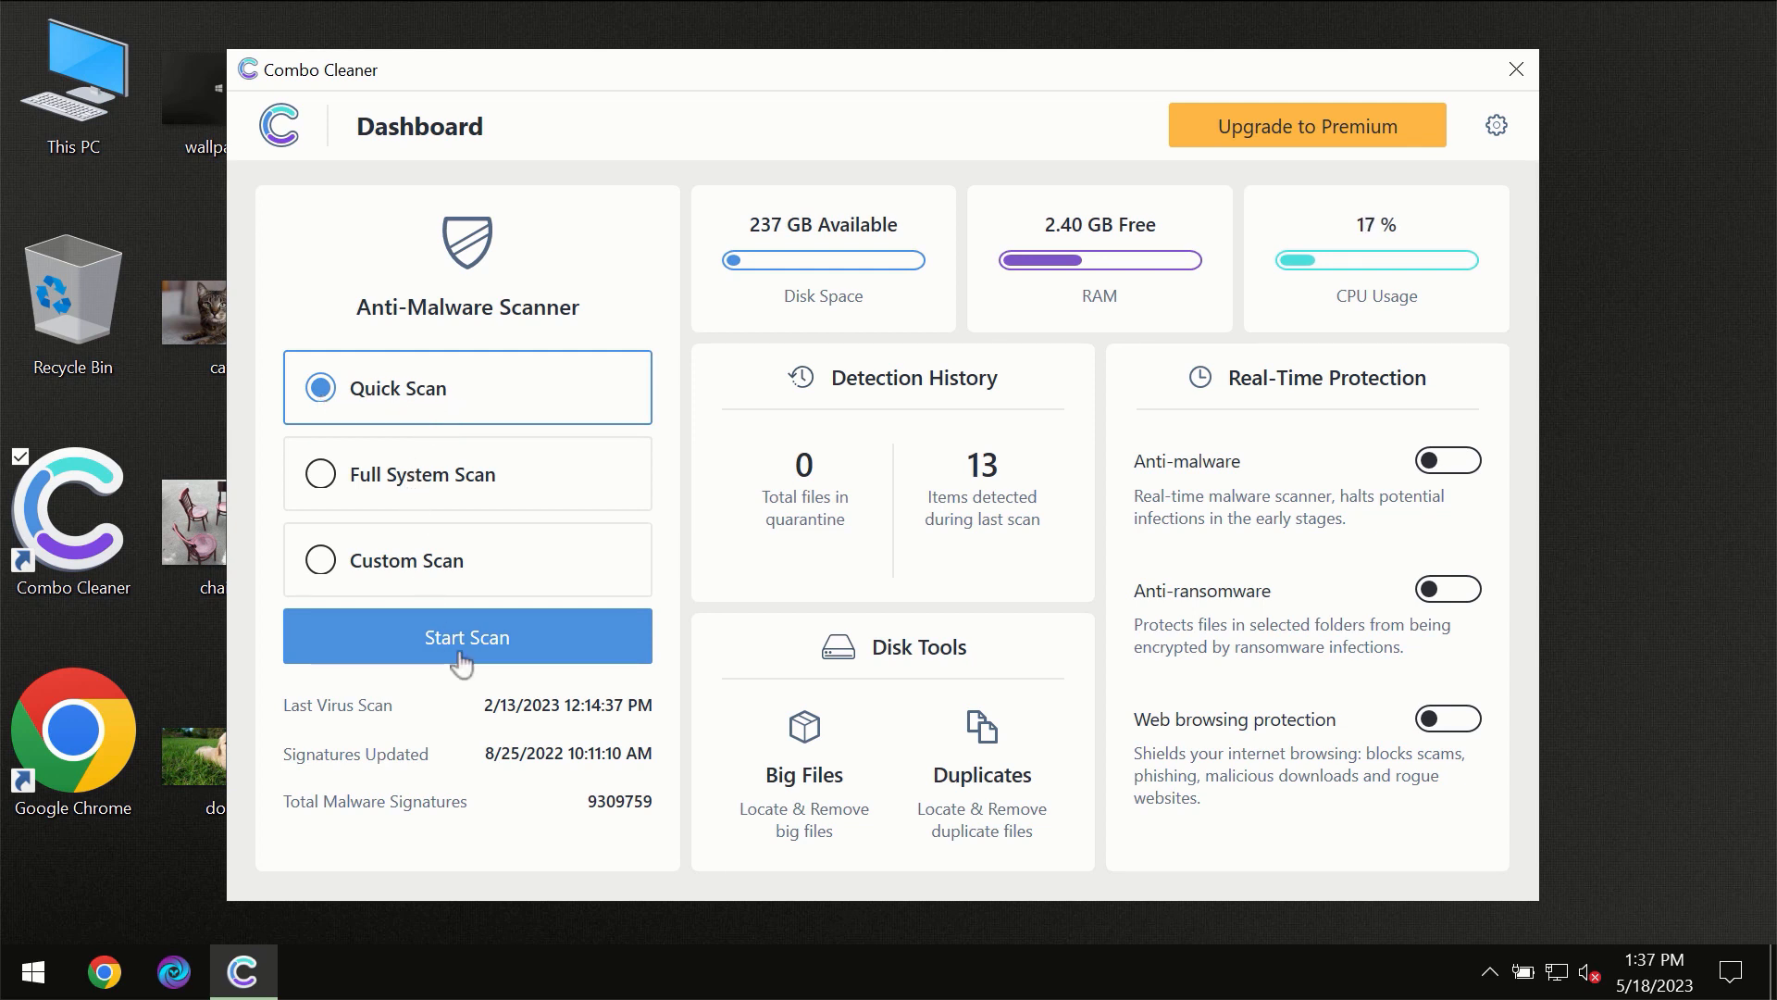
{"action": "mouse_move", "coordinate": [459, 652]}
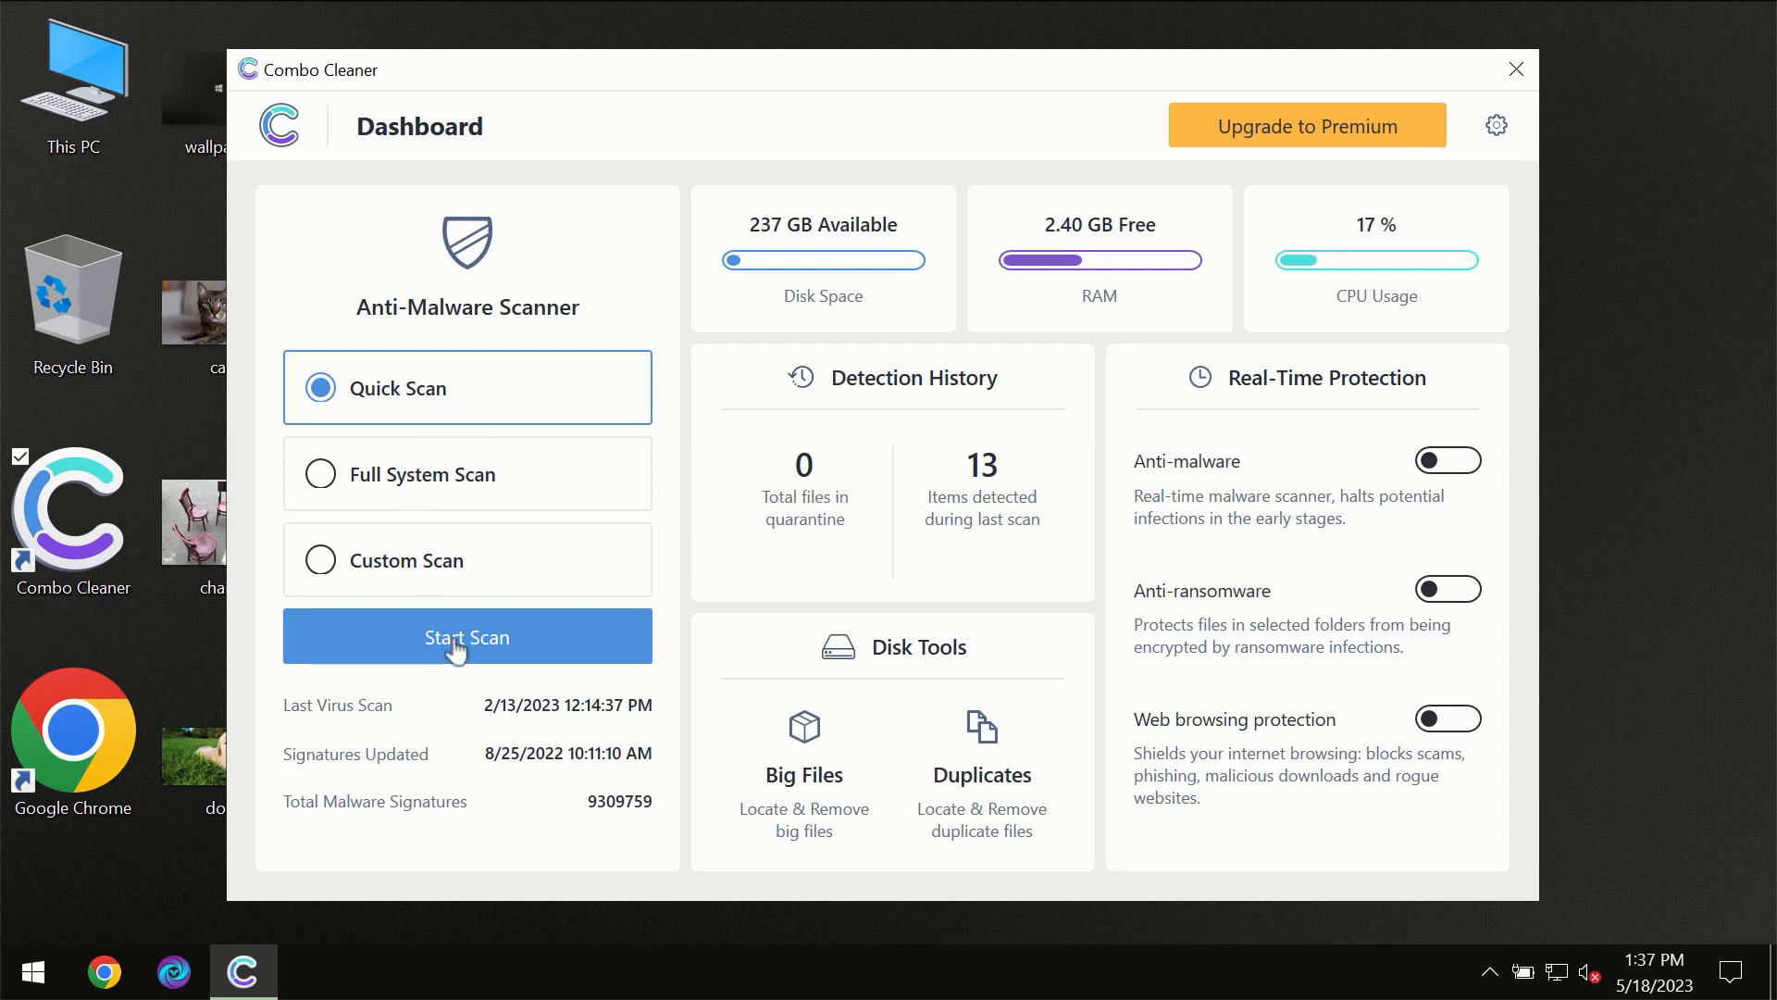
{"action": "left_click", "coordinate": [466, 636]}
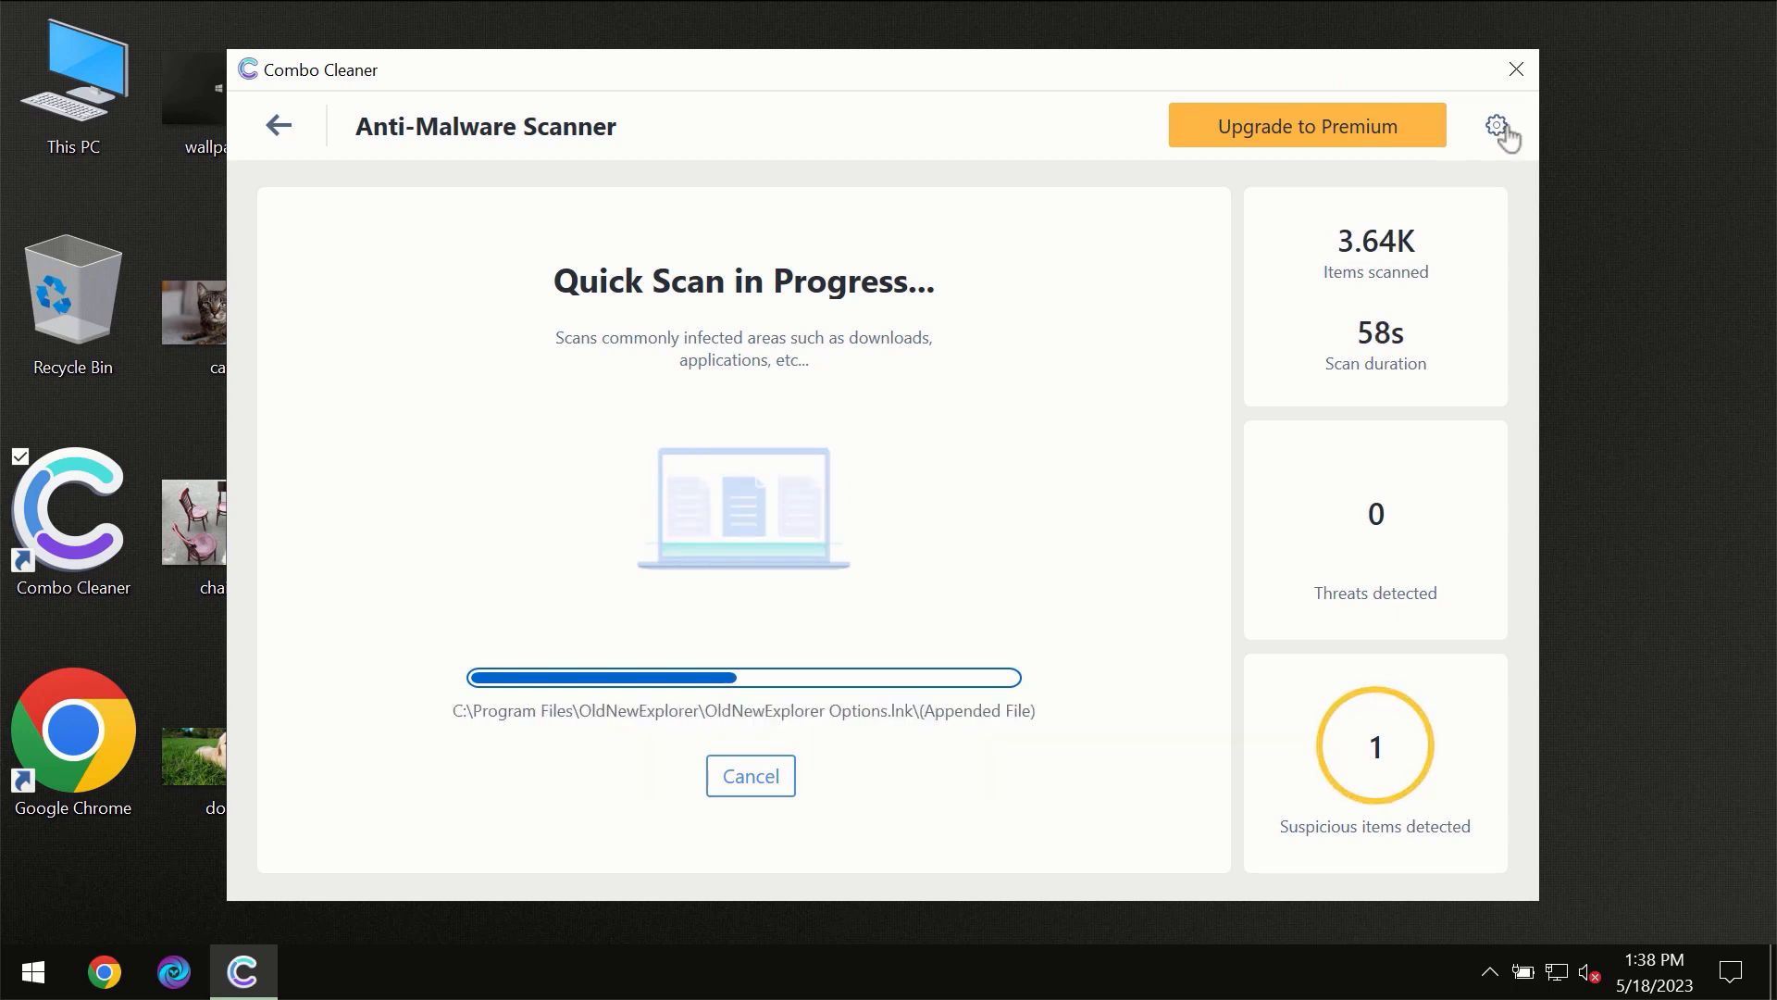
View Combo Cleaner's Anti-Ransomware settings, then return to the dashboard mid-scan.
{"action": "left_click", "coordinate": [1494, 125]}
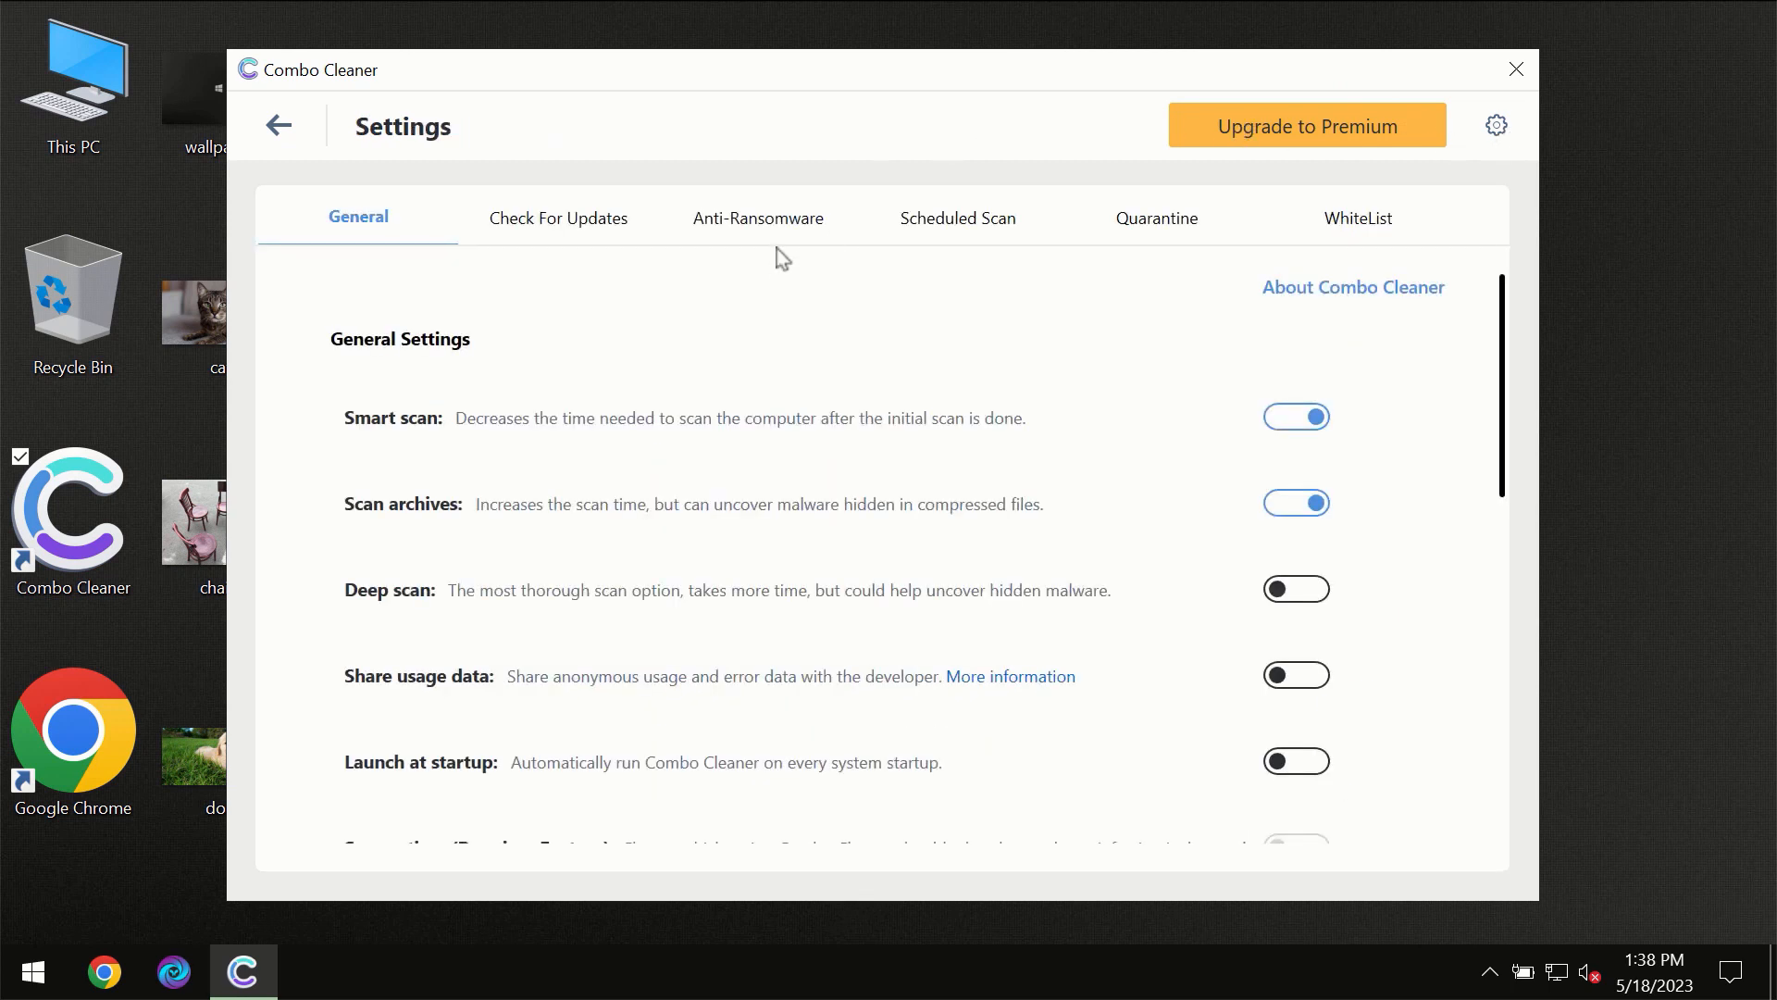
{"action": "mouse_move", "coordinate": [752, 232]}
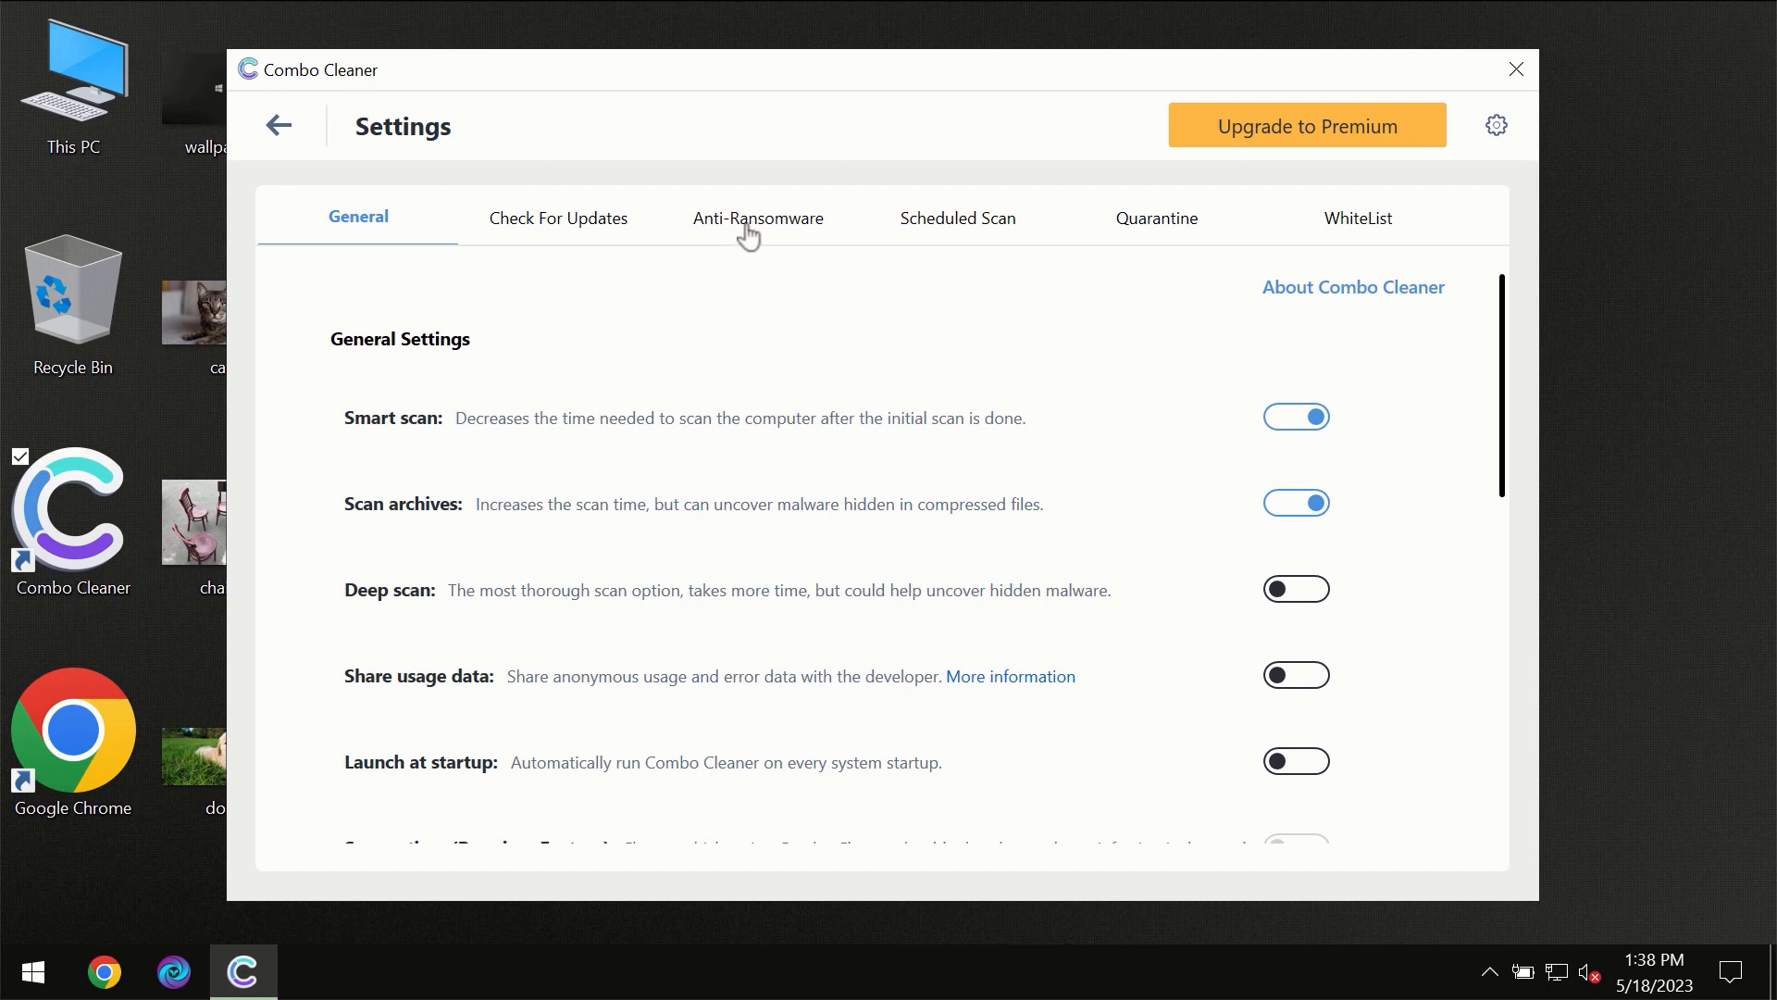
{"action": "left_click", "coordinate": [757, 218]}
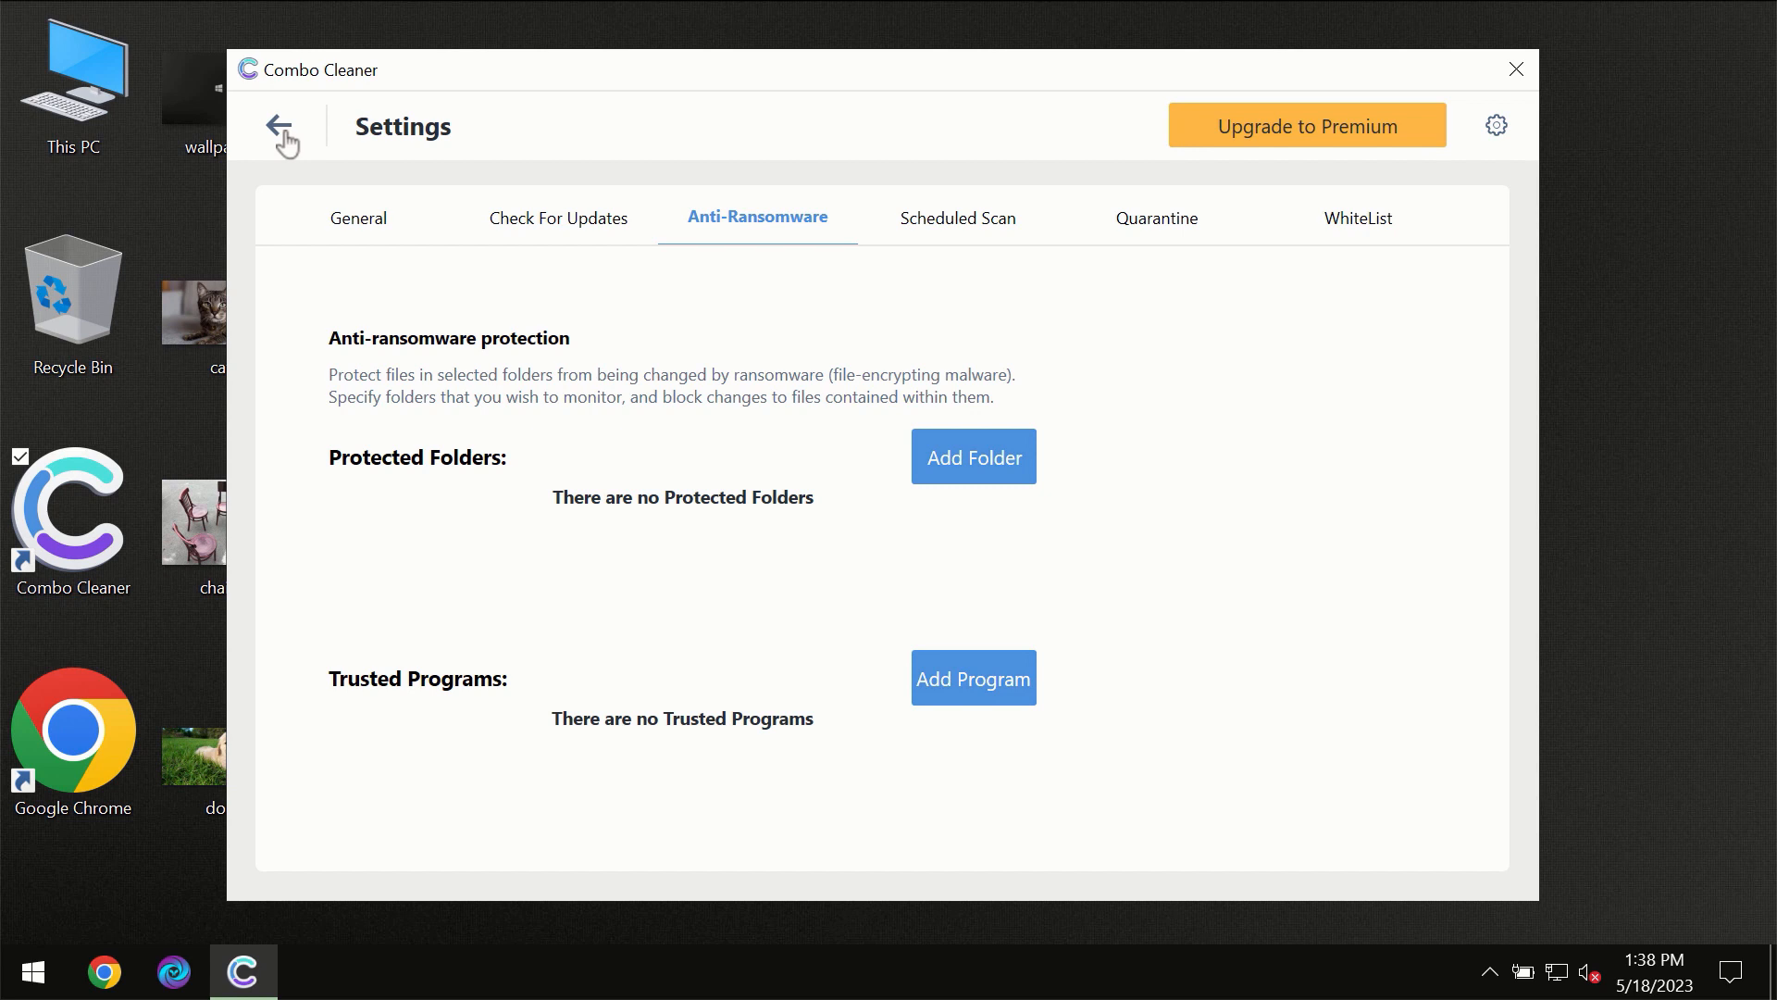
{"action": "left_click", "coordinate": [284, 125]}
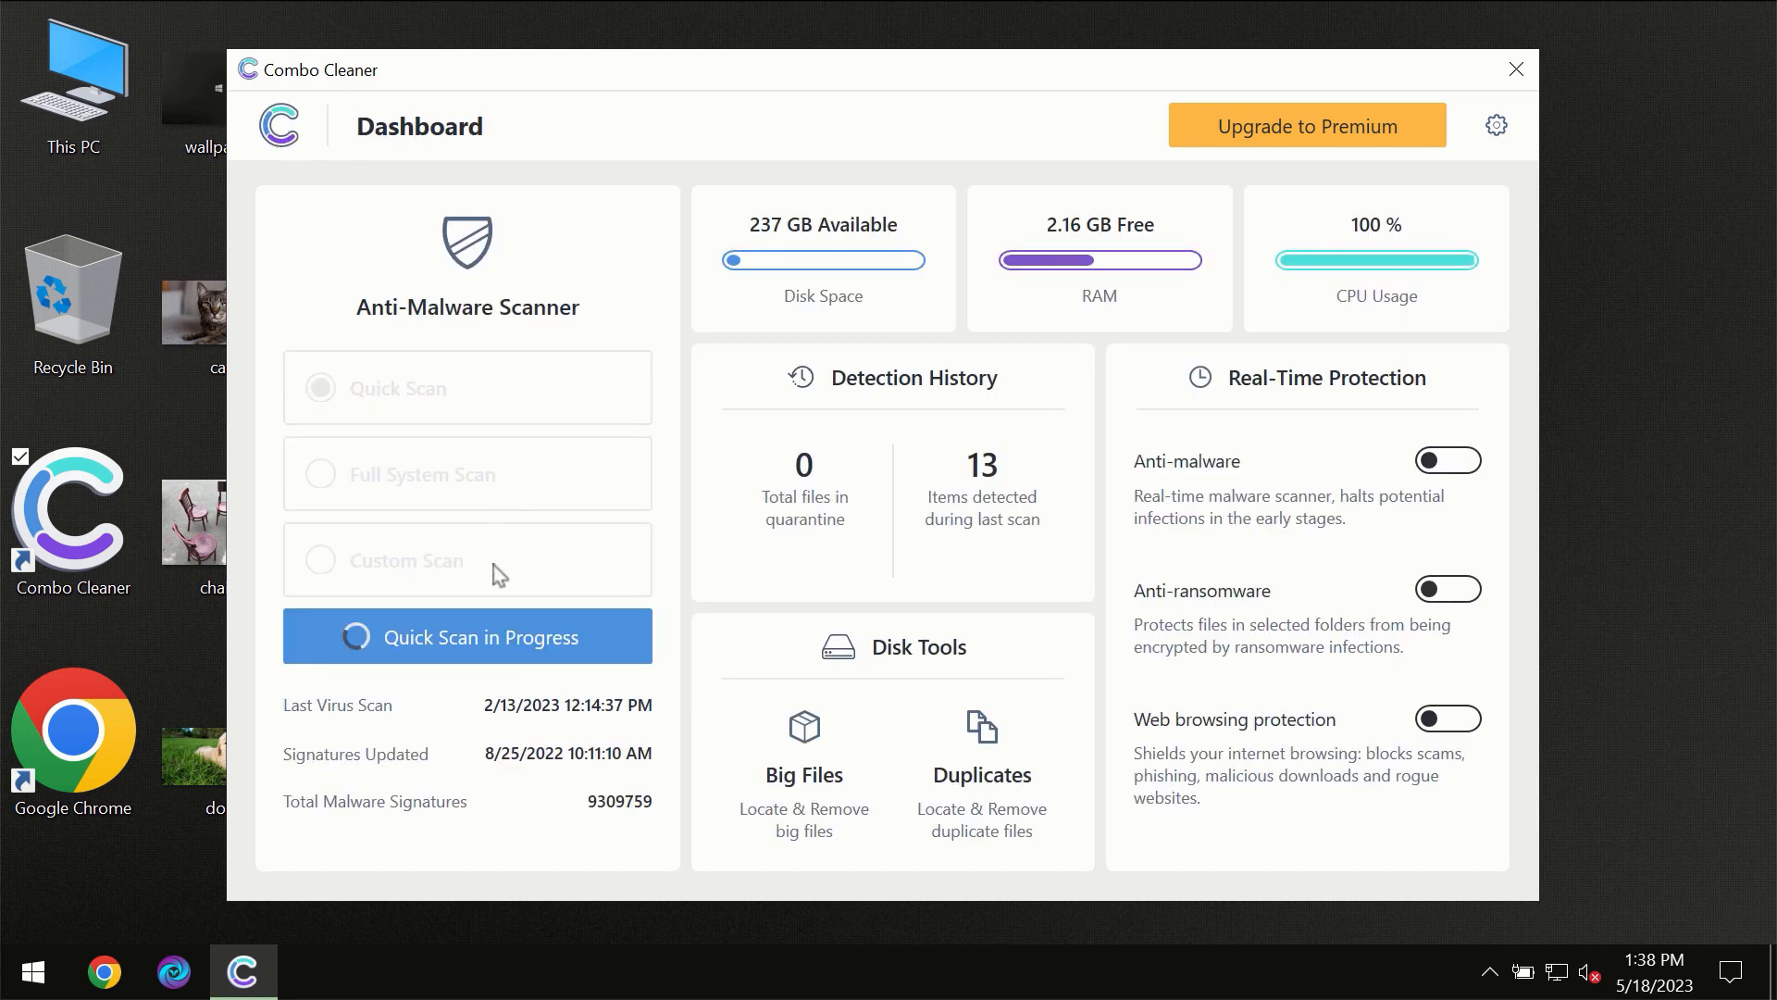
Watch the quick scan finish with one spam adware threat, then open Get Premium.
{"action": "left_click", "coordinate": [466, 636]}
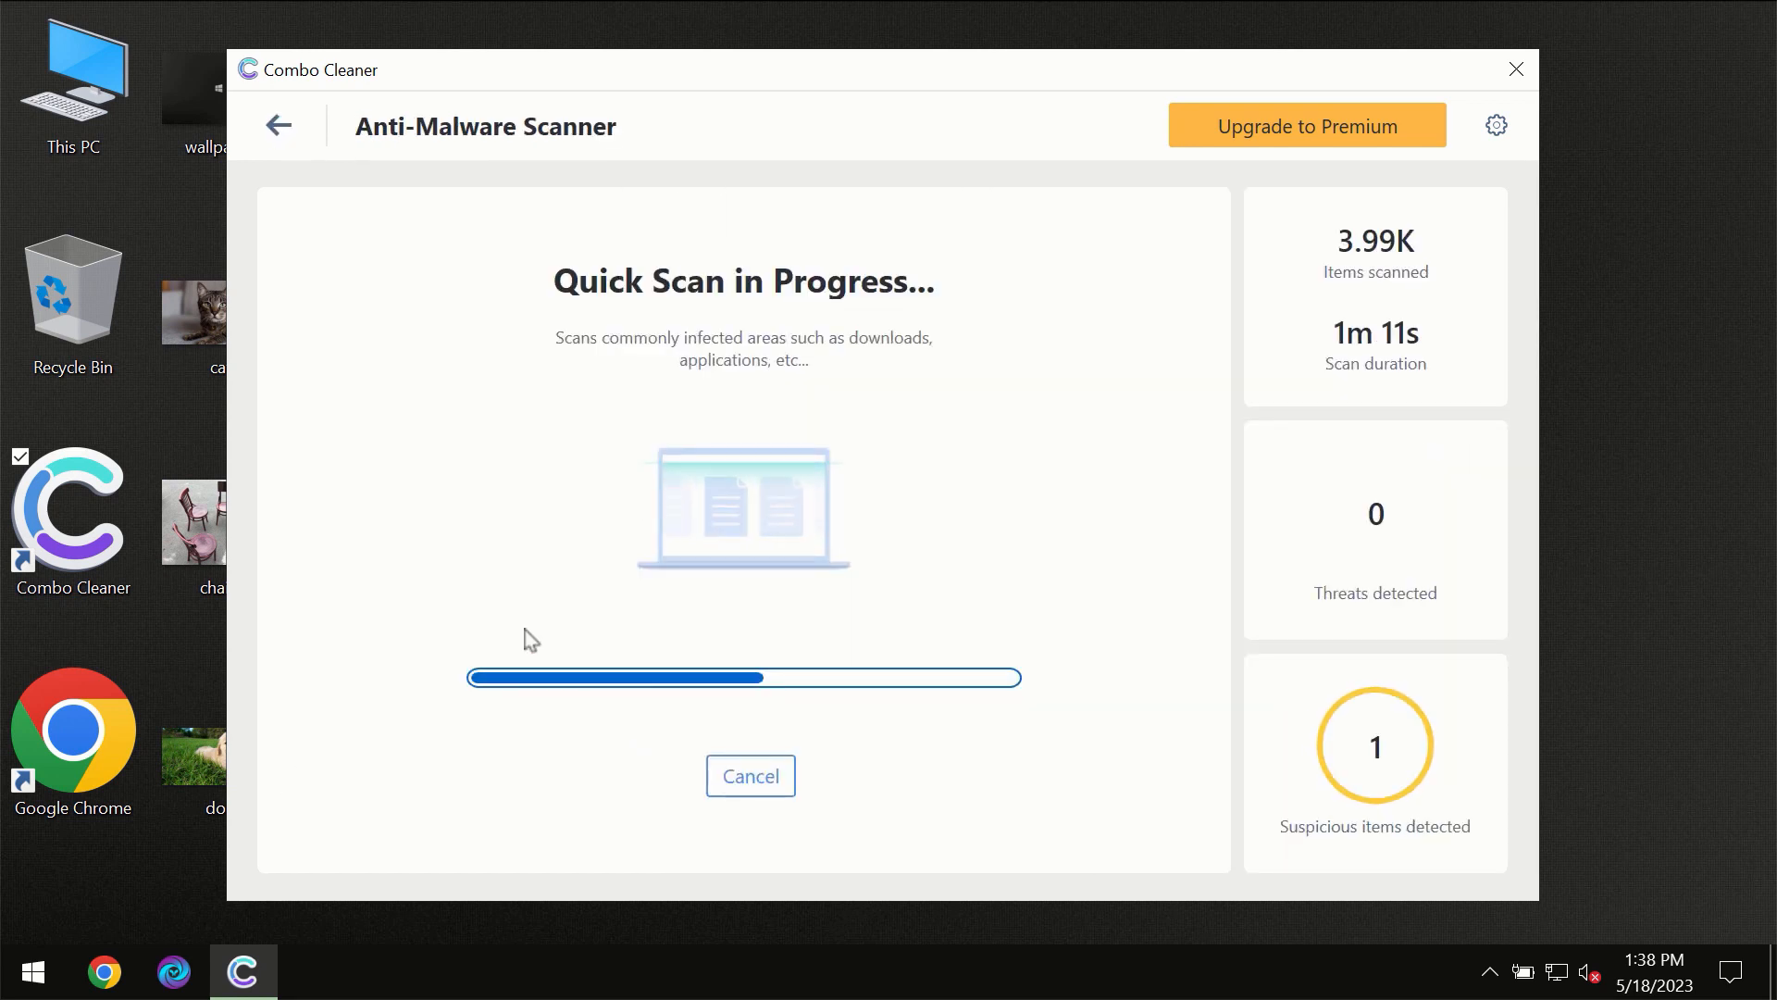
{"action": "mouse_move", "coordinate": [874, 366]}
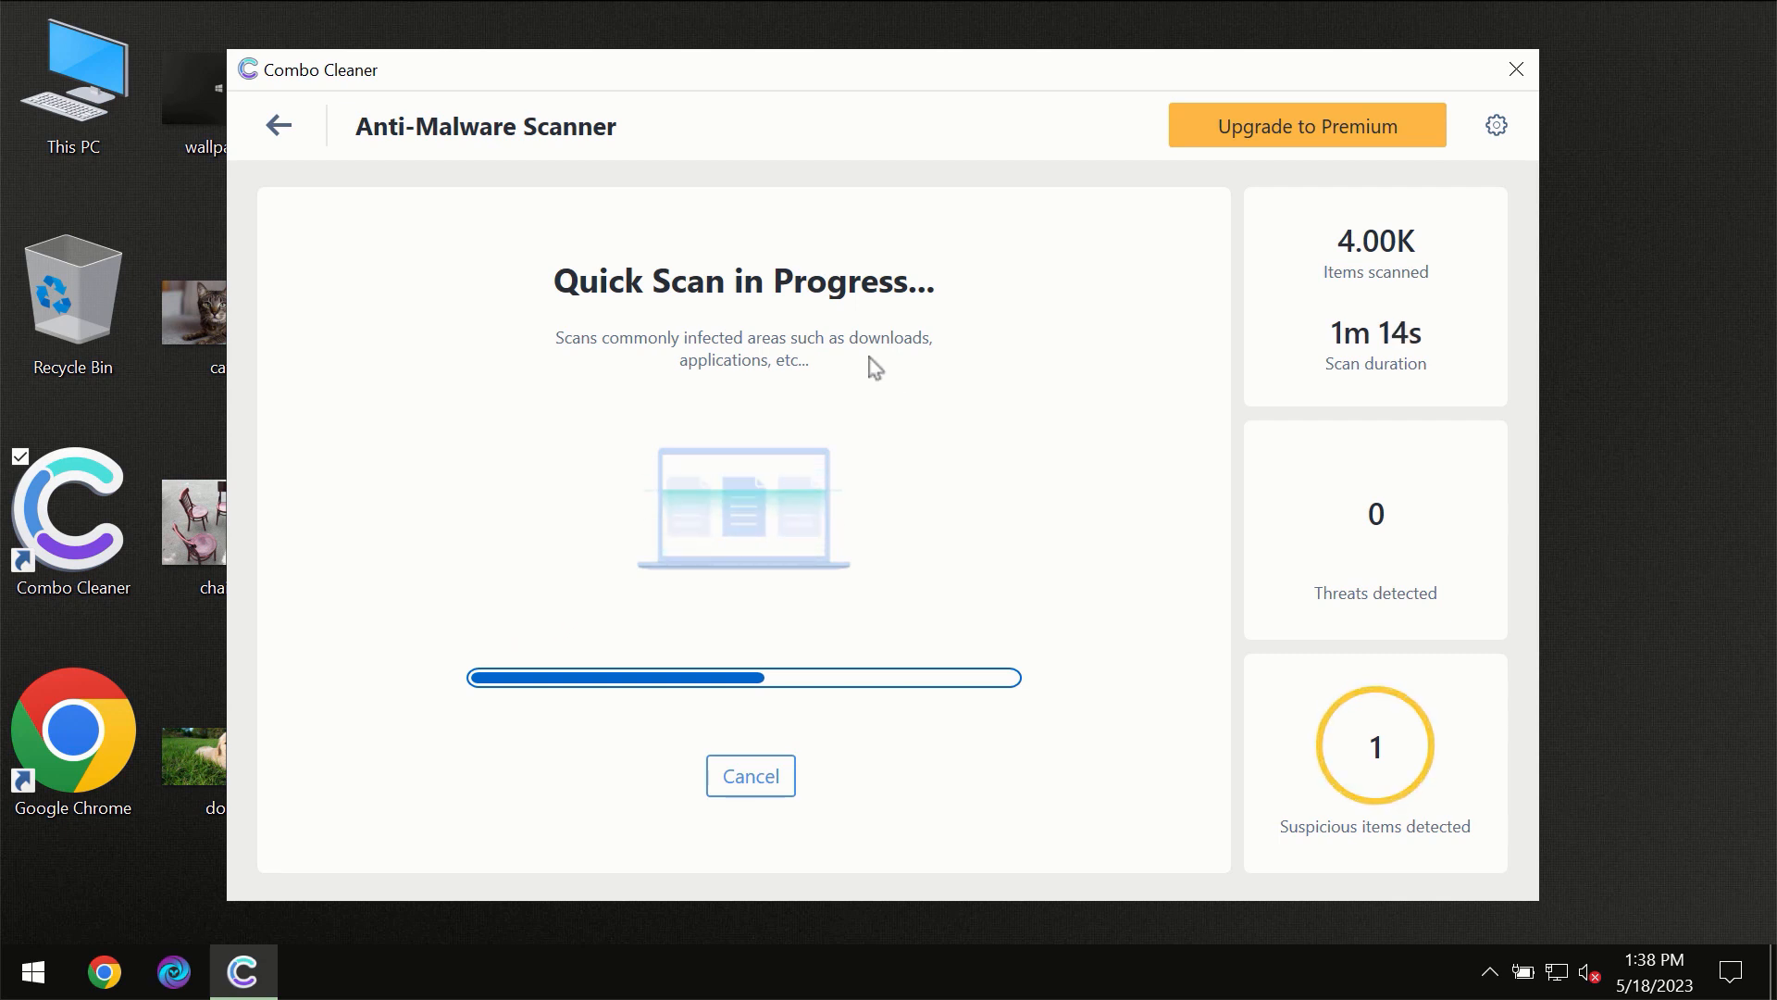
{"action": "mouse_move", "coordinate": [1054, 185]}
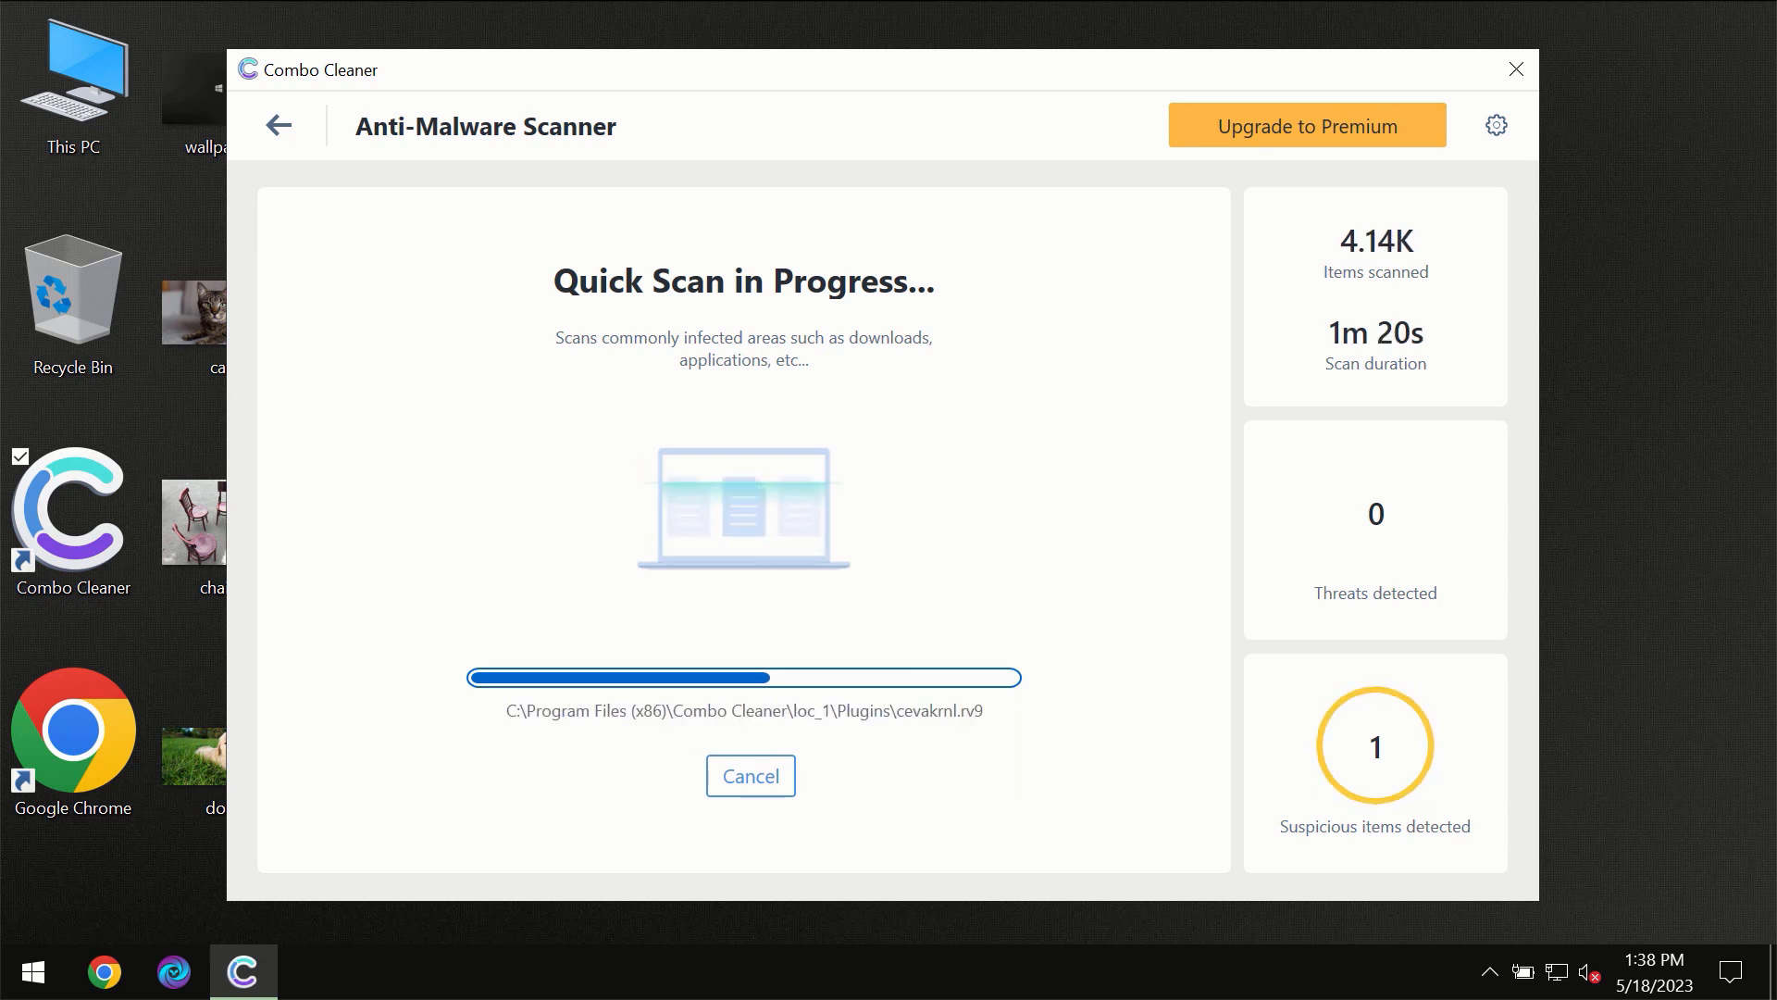
{"action": "mouse_move", "coordinate": [1425, 534]}
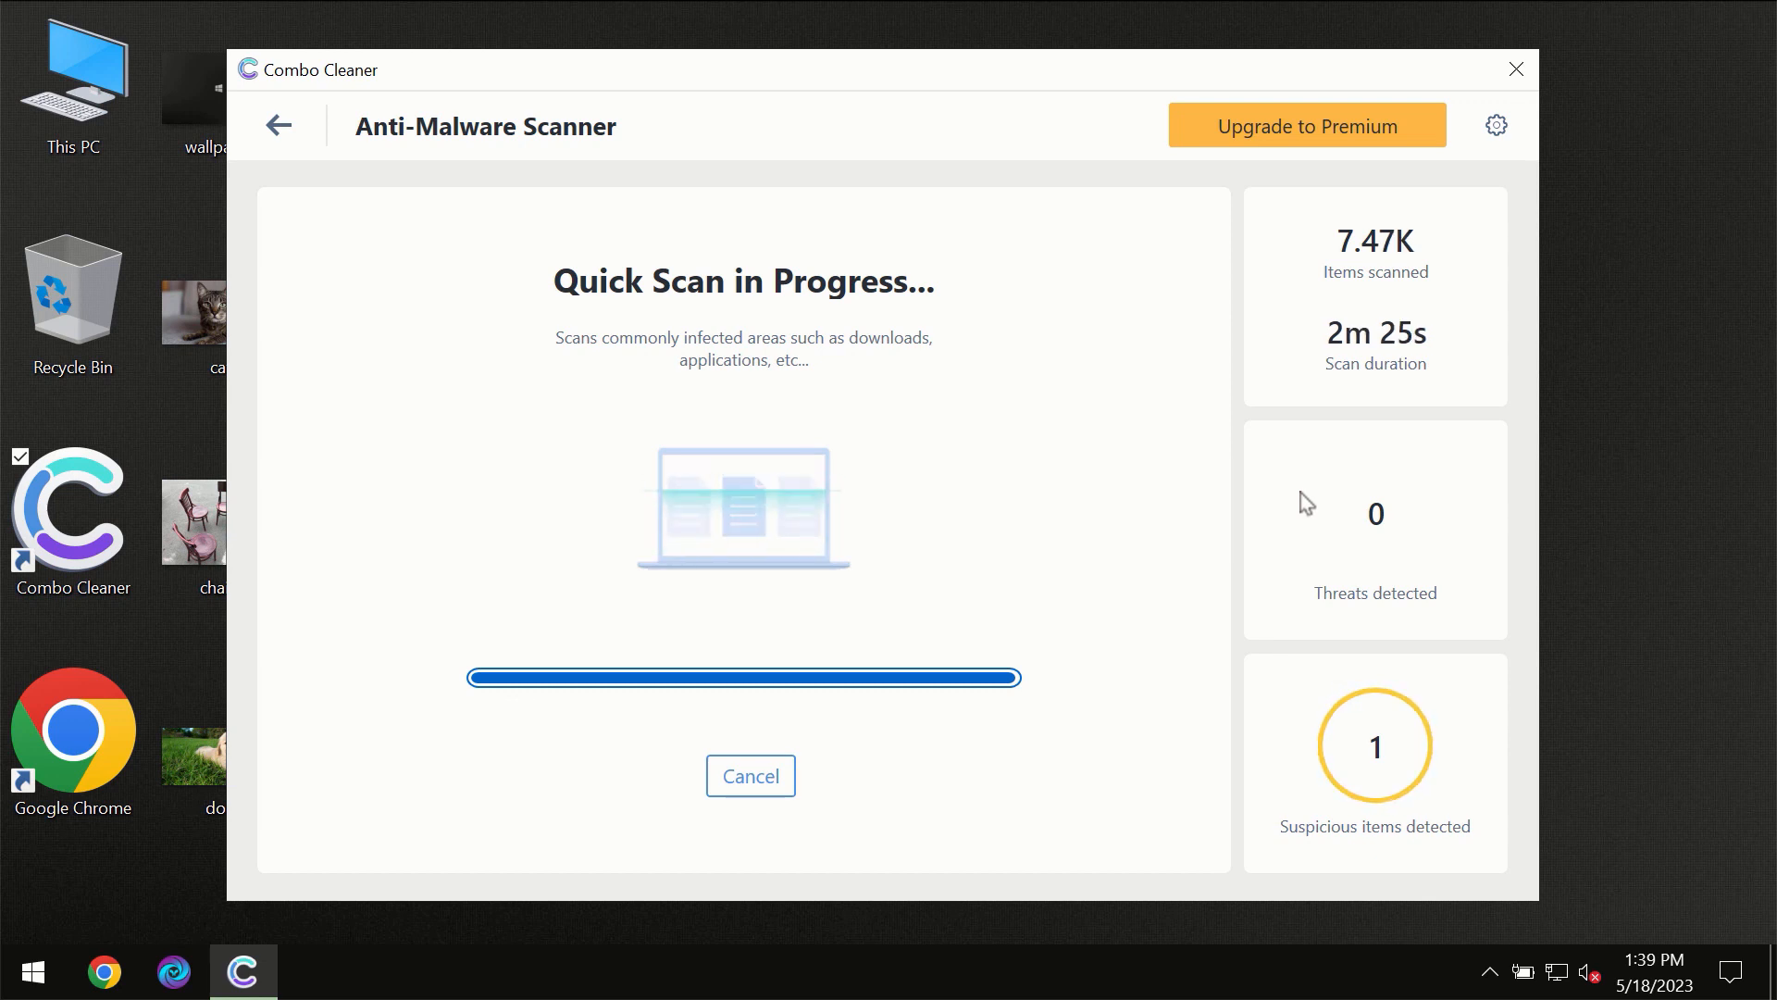
{"action": "mouse_move", "coordinate": [1318, 166]}
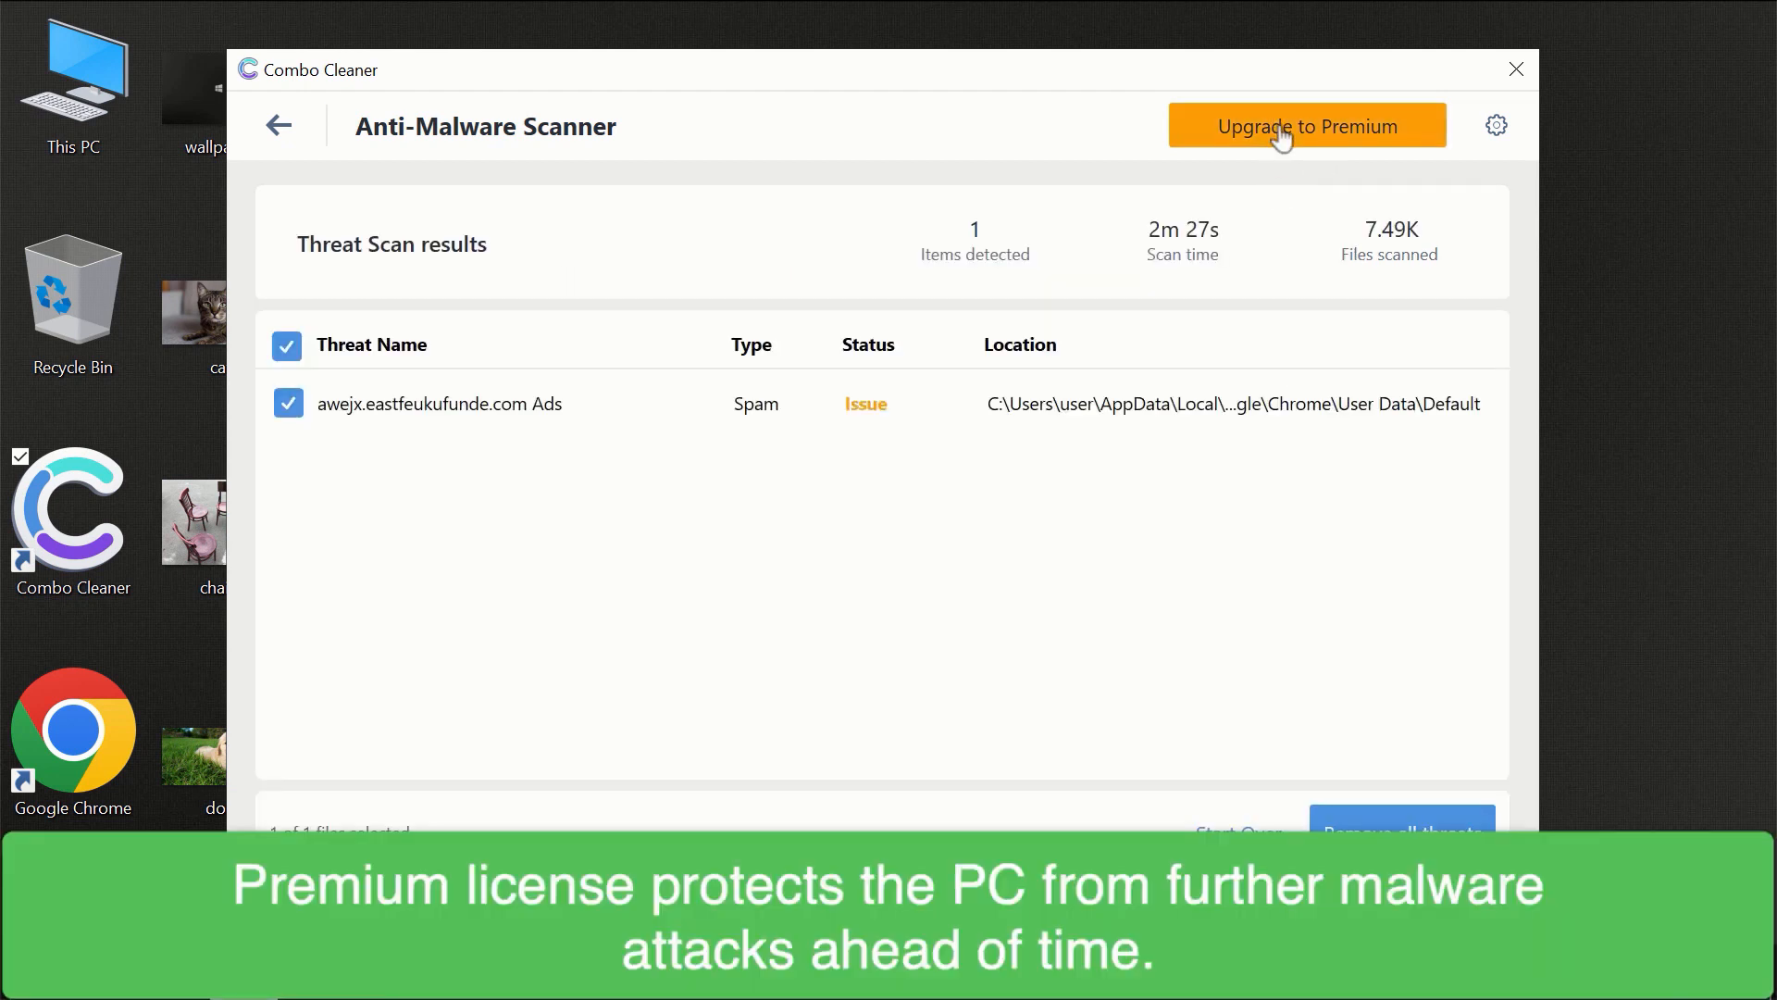
{"action": "left_click", "coordinate": [1306, 125]}
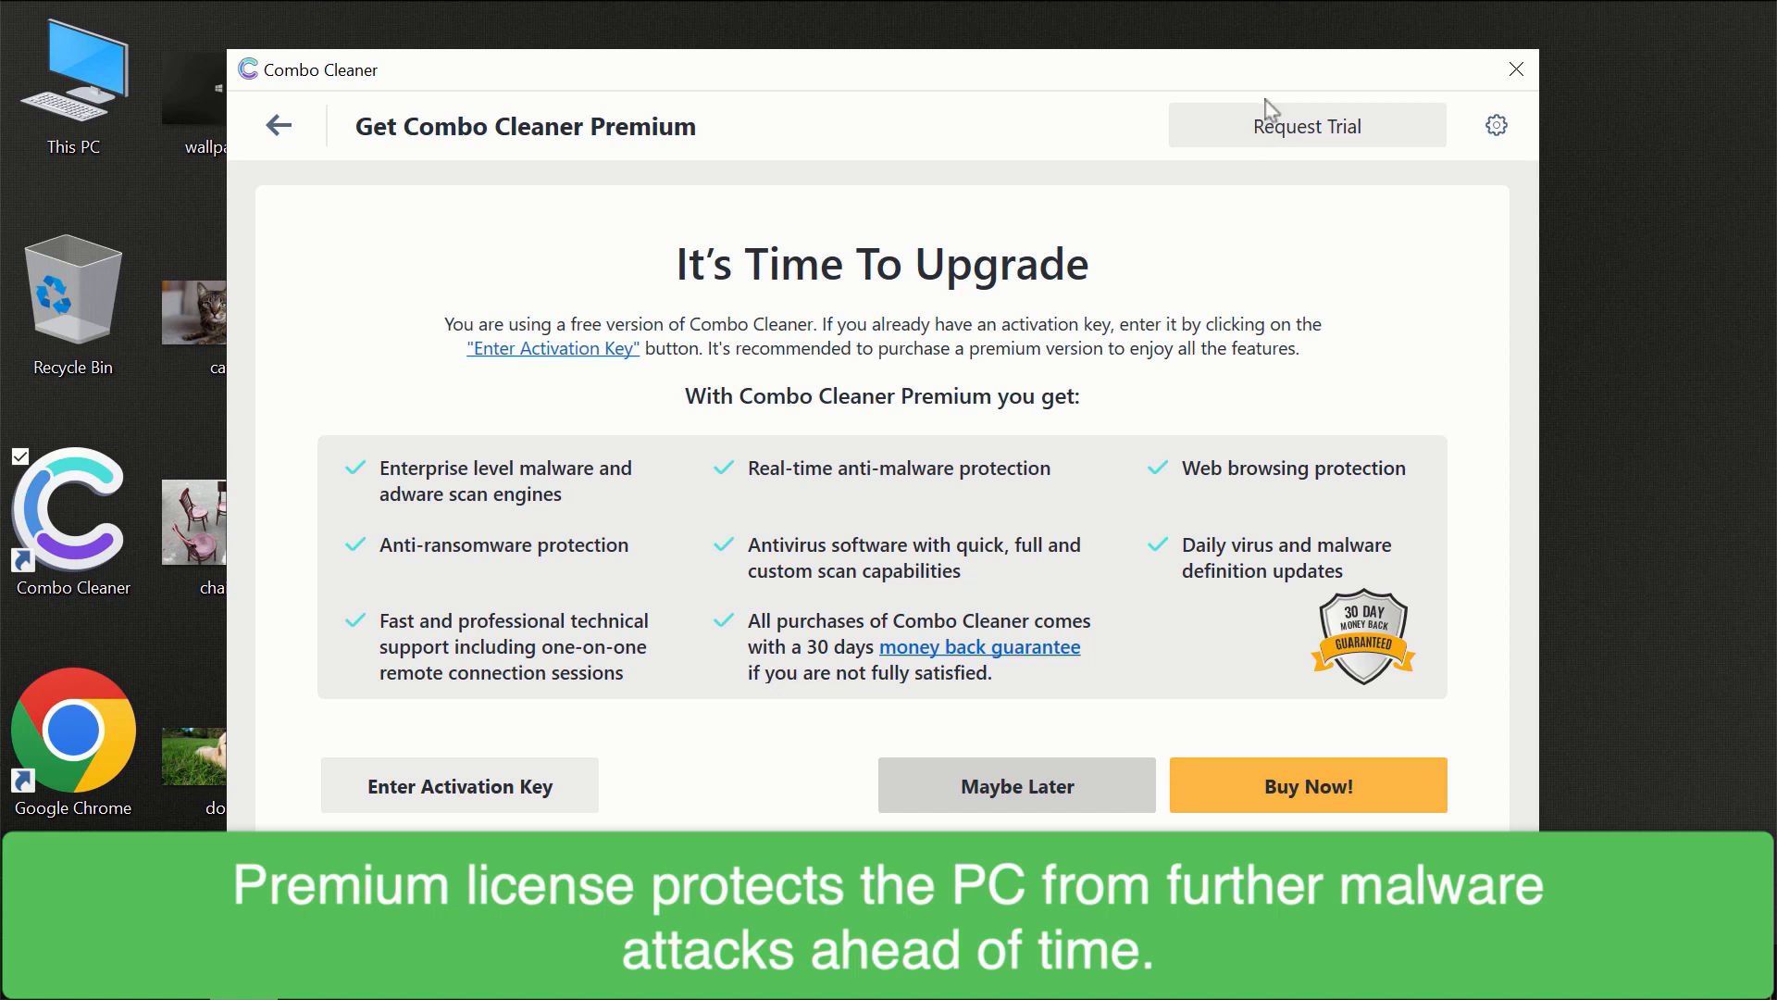